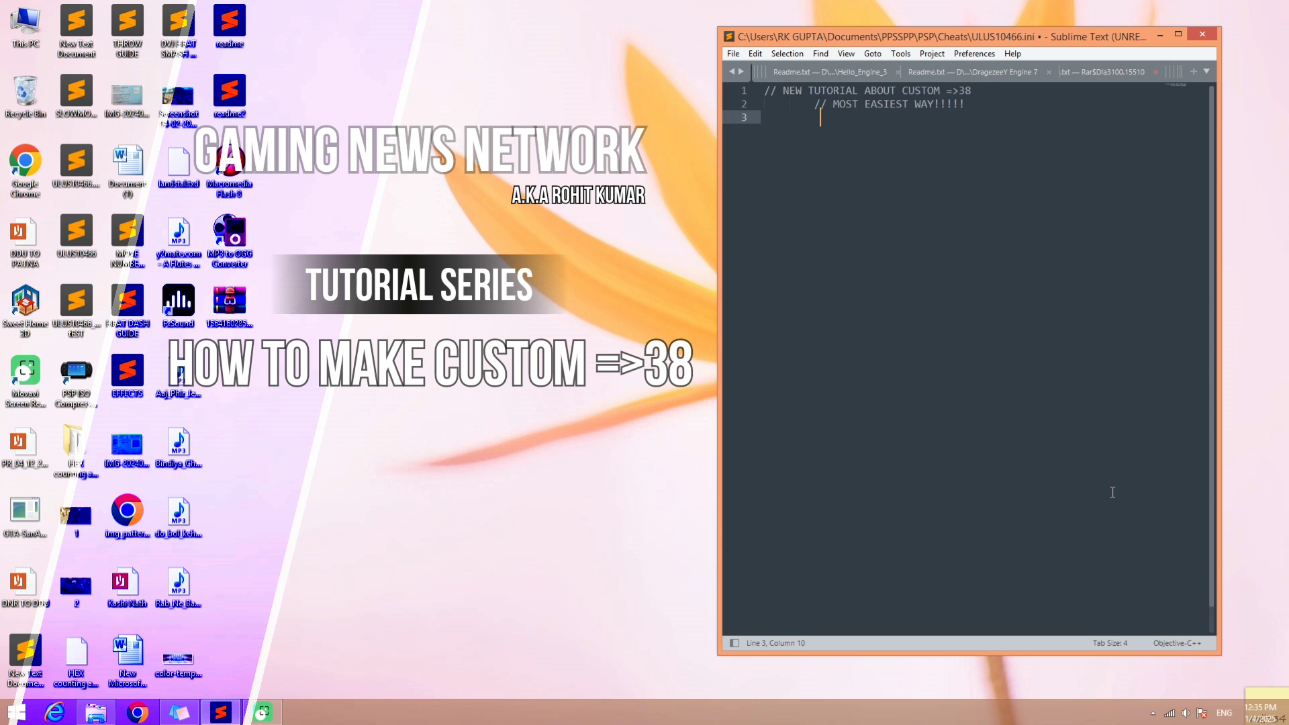
- Add the '_C1 ANIMATIONS(ON/OFF)' cheat header on a new line, followed by a '//' comment line
key(enter)
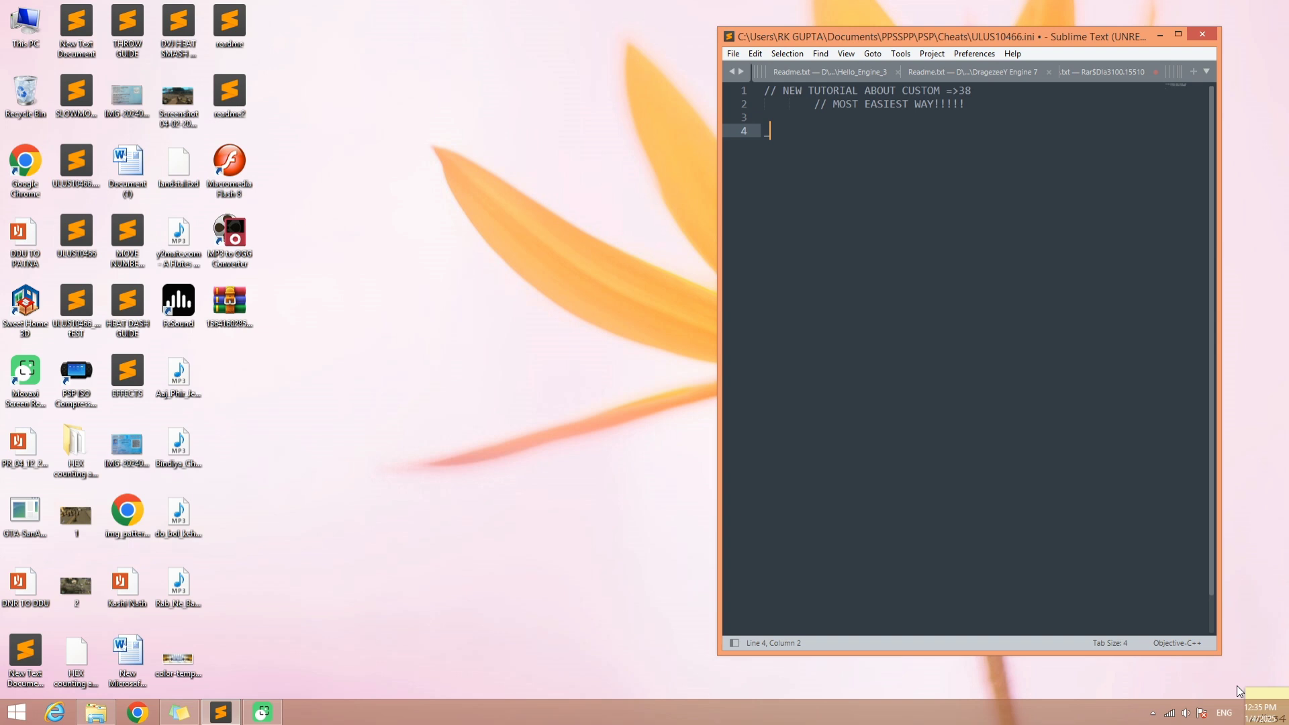
text(_C)
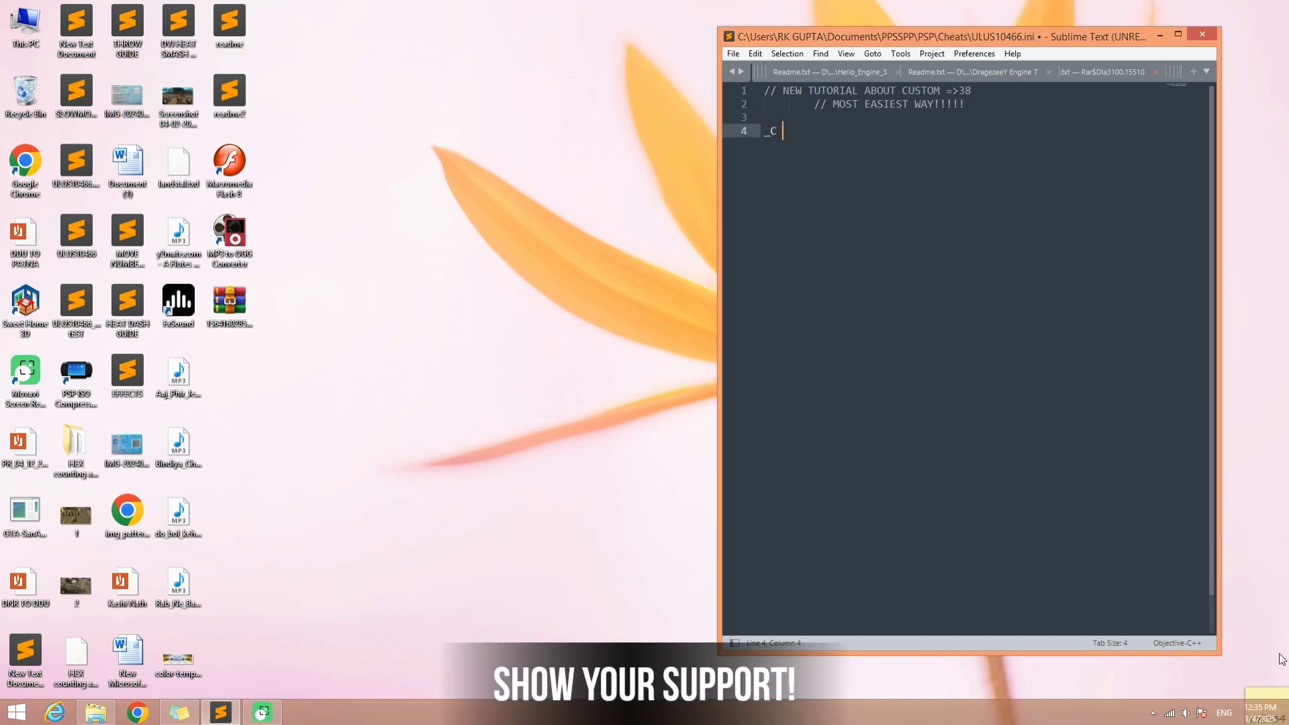
text(1 ANIMATIONS())
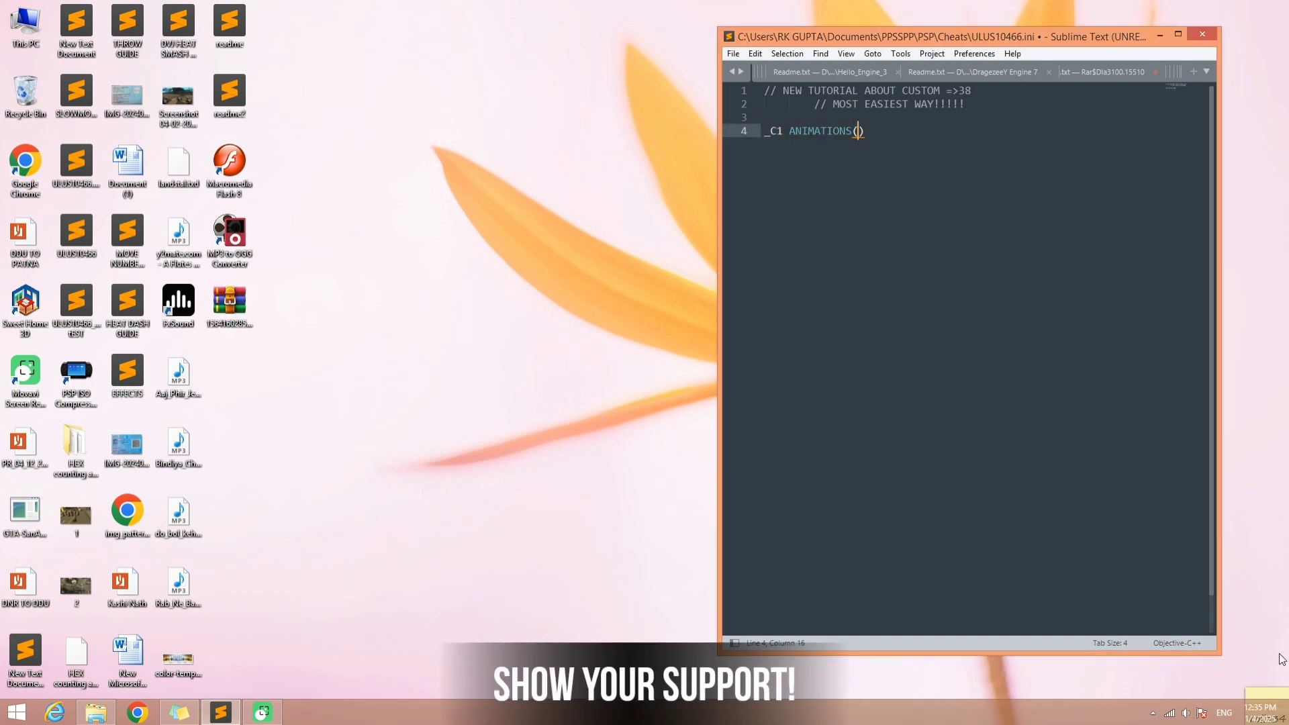
text(ON)
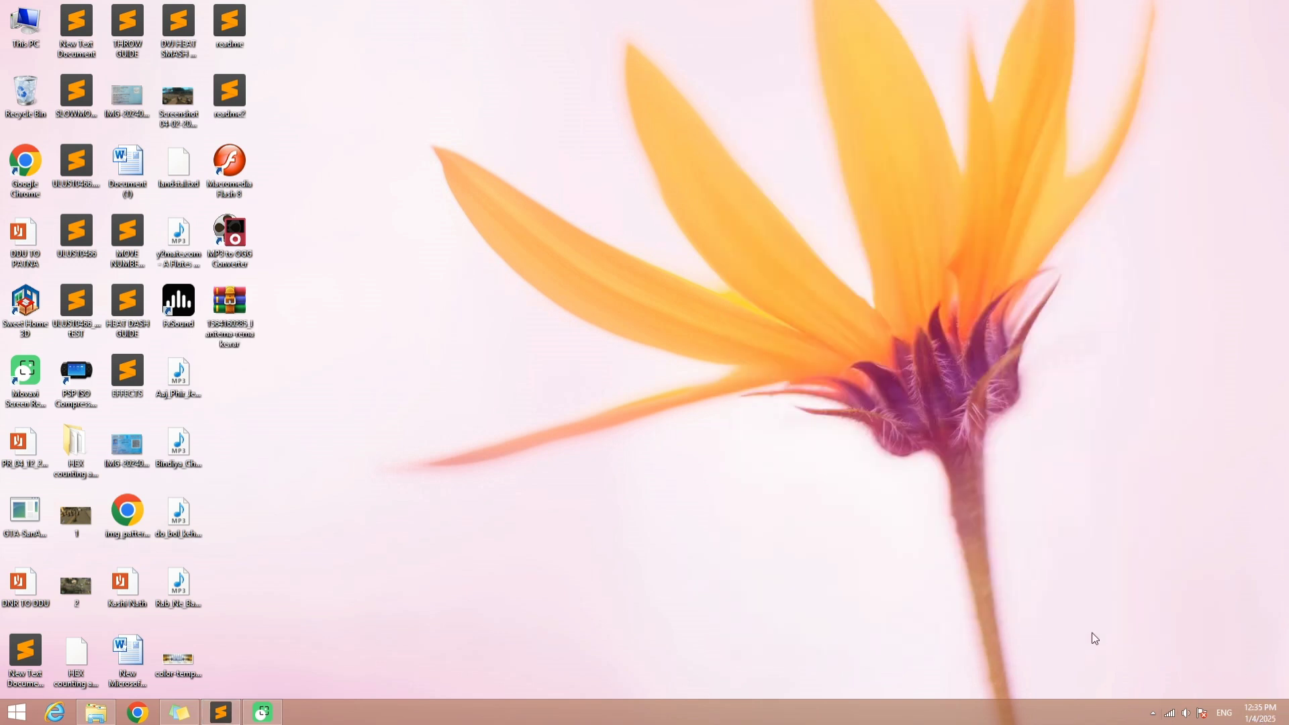
click(219, 712)
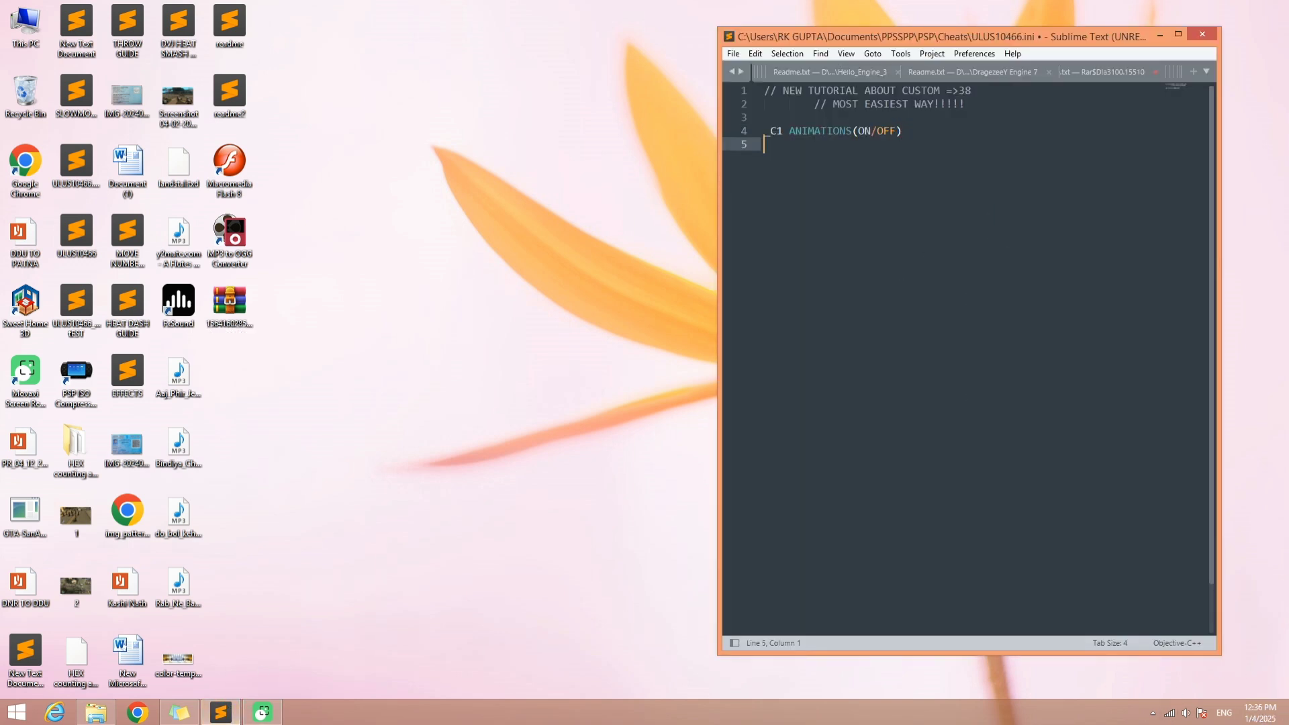
text(//)
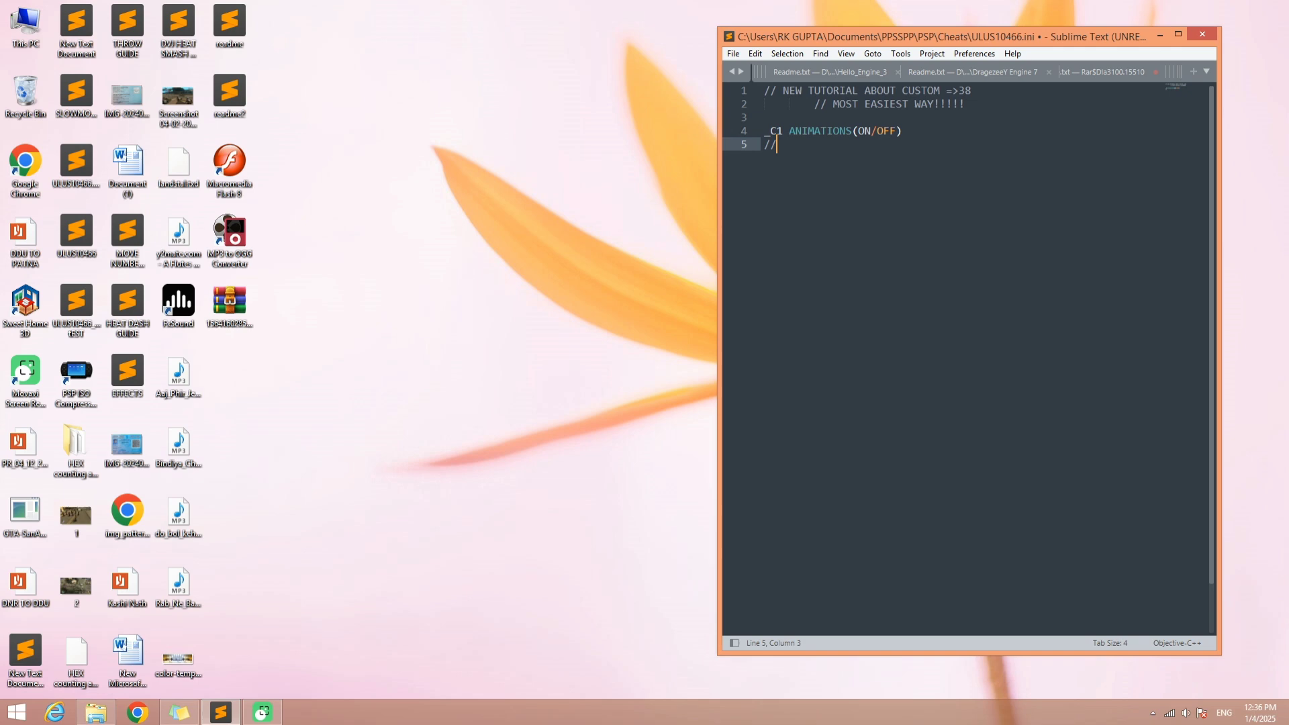
mouse_move(1211, 653)
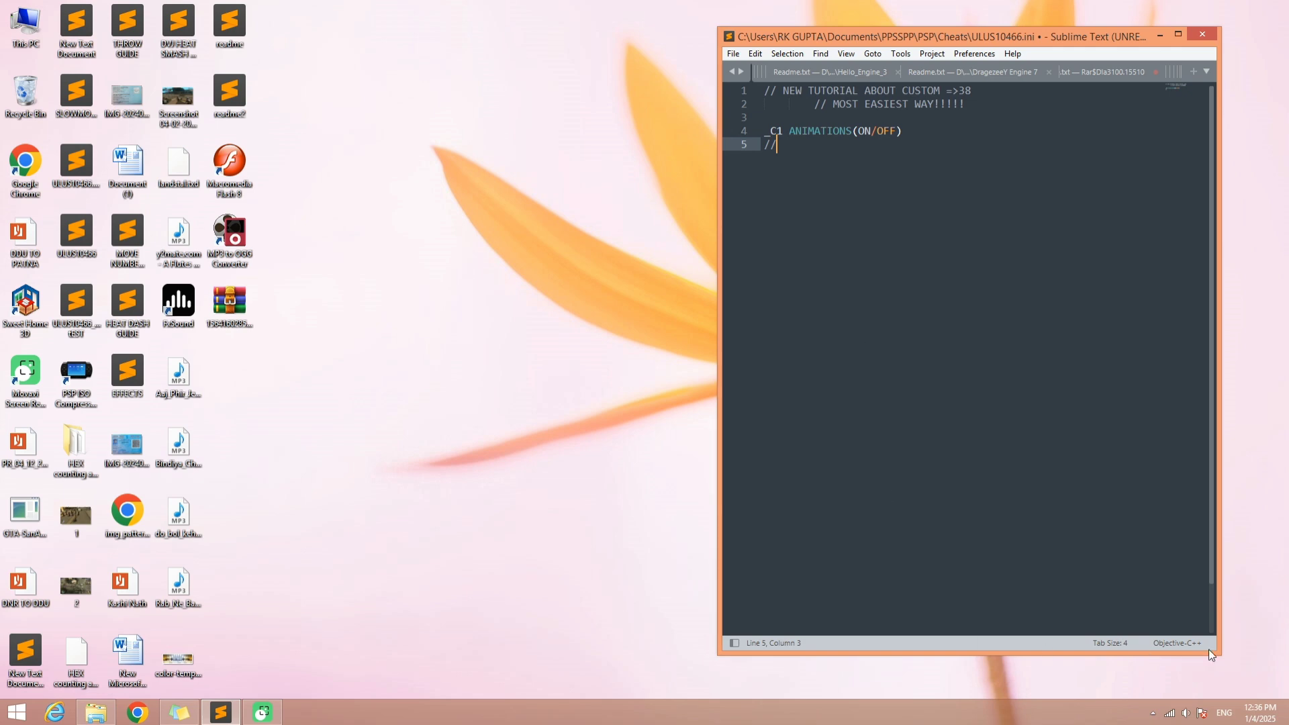
click(137, 711)
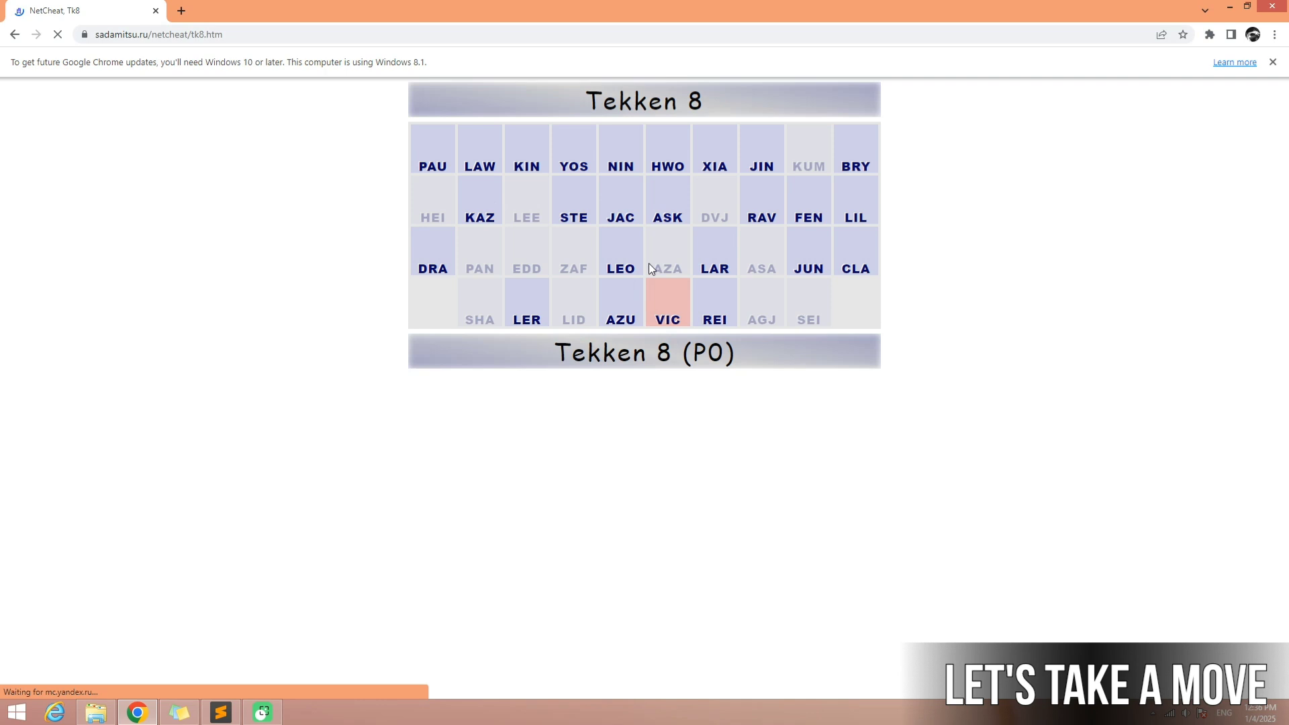
- Convert Jin's f,f+2 move with a sample move pointer and f,f+4 as the air reaction
click(761, 166)
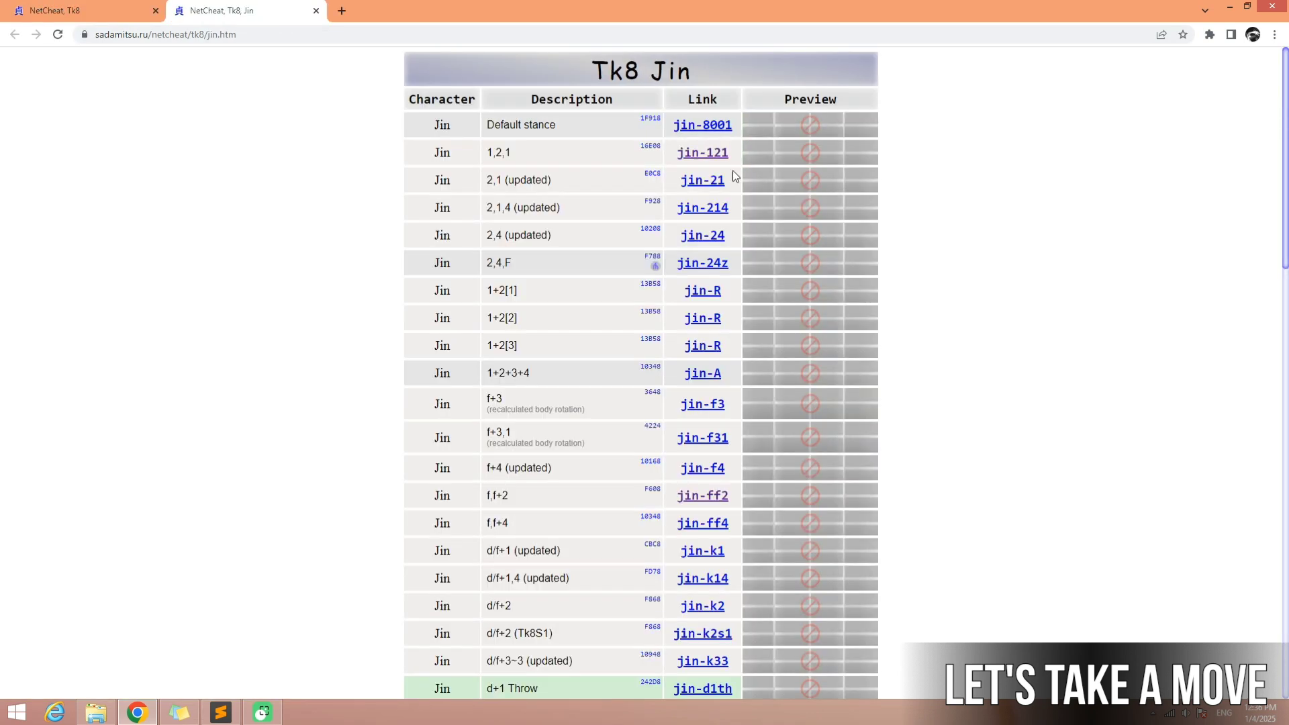
scroll(down, 3)
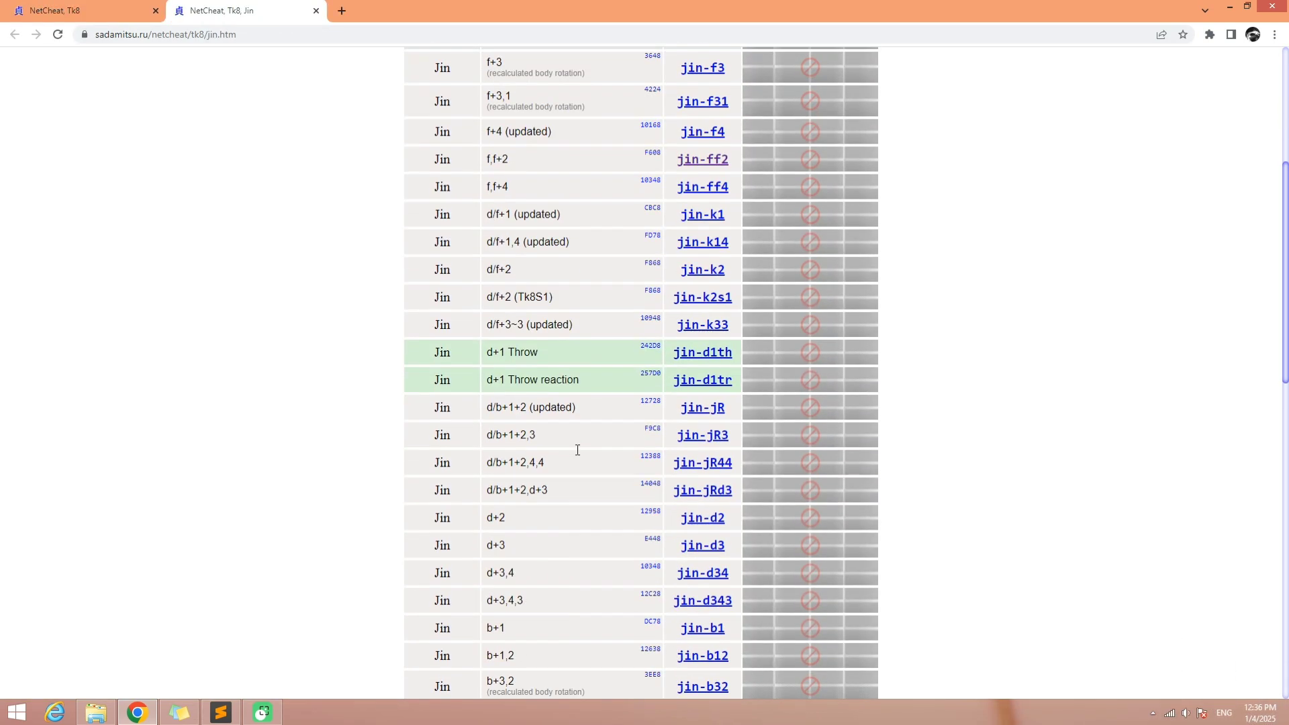
click(701, 158)
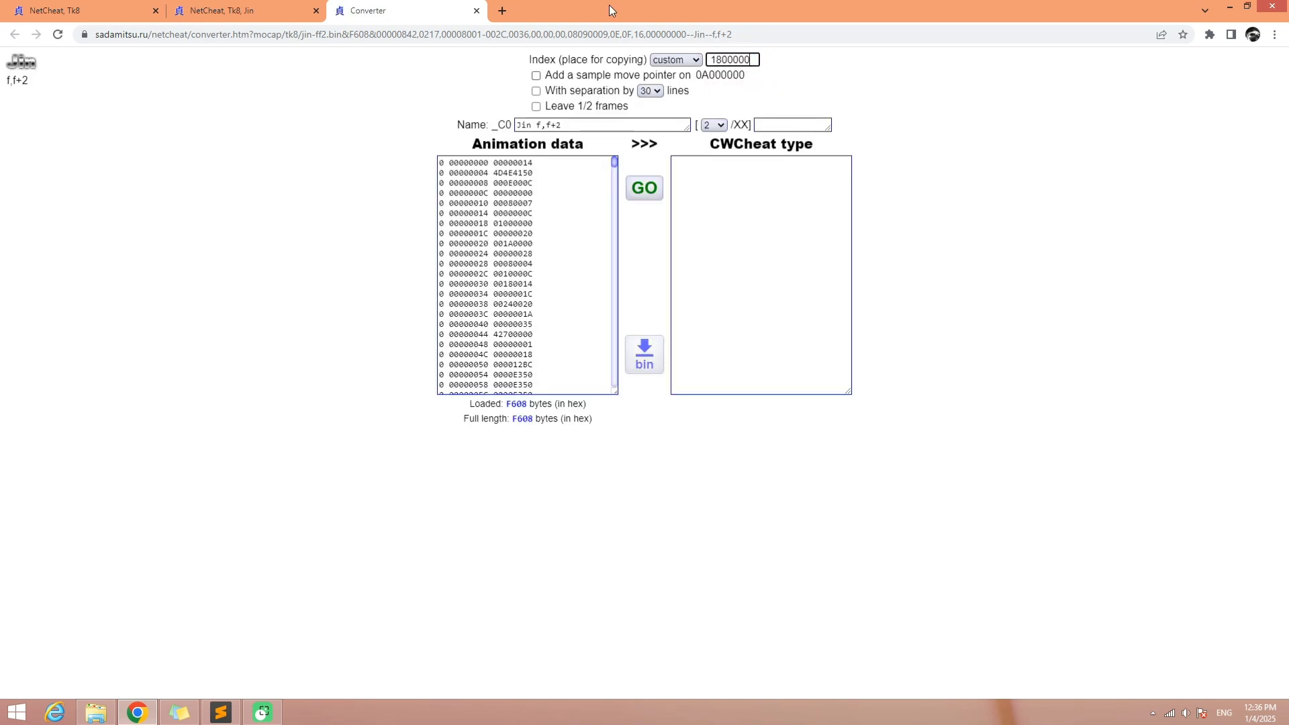
click(535, 74)
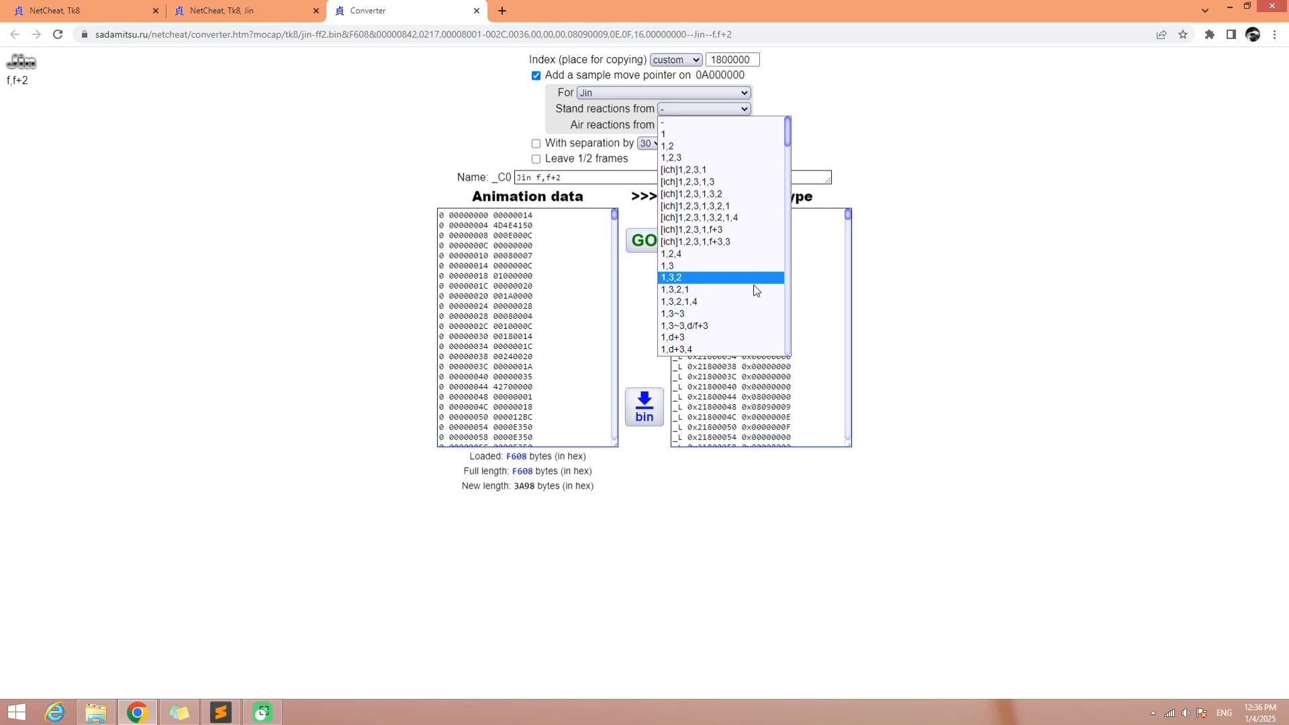
scroll(down, 3)
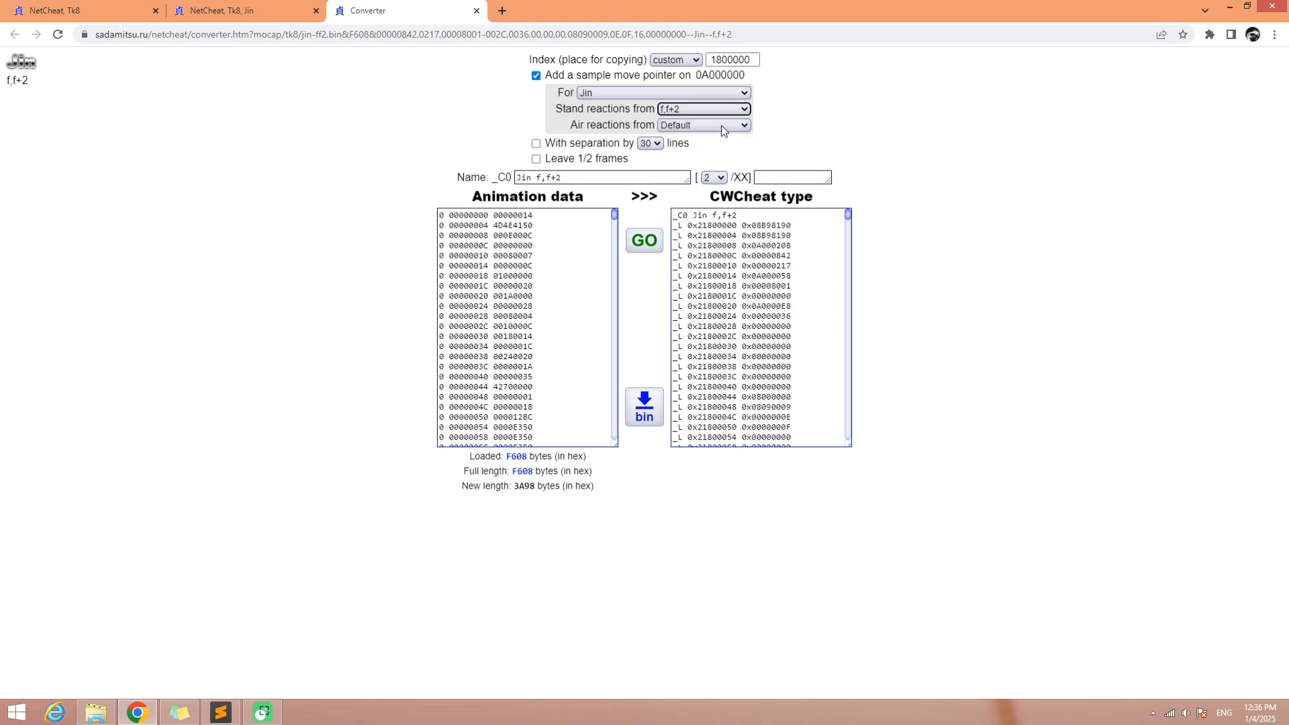
click(703, 124)
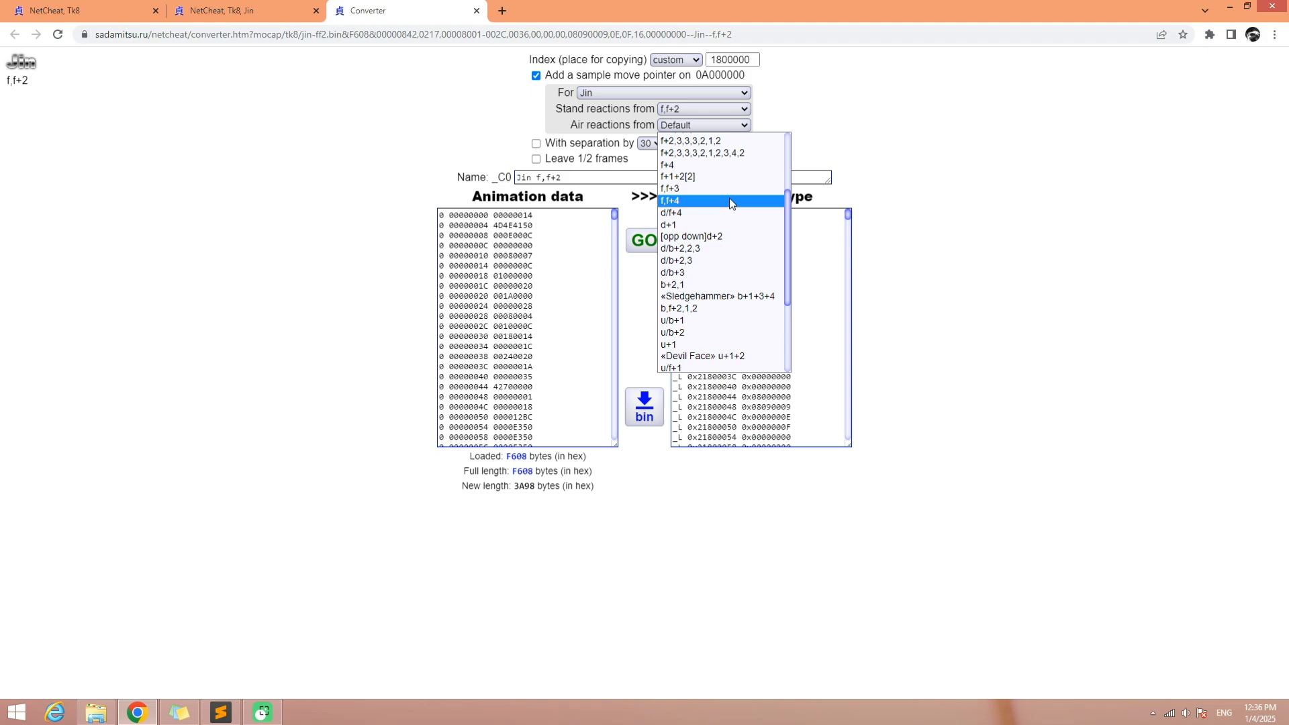
click(677, 175)
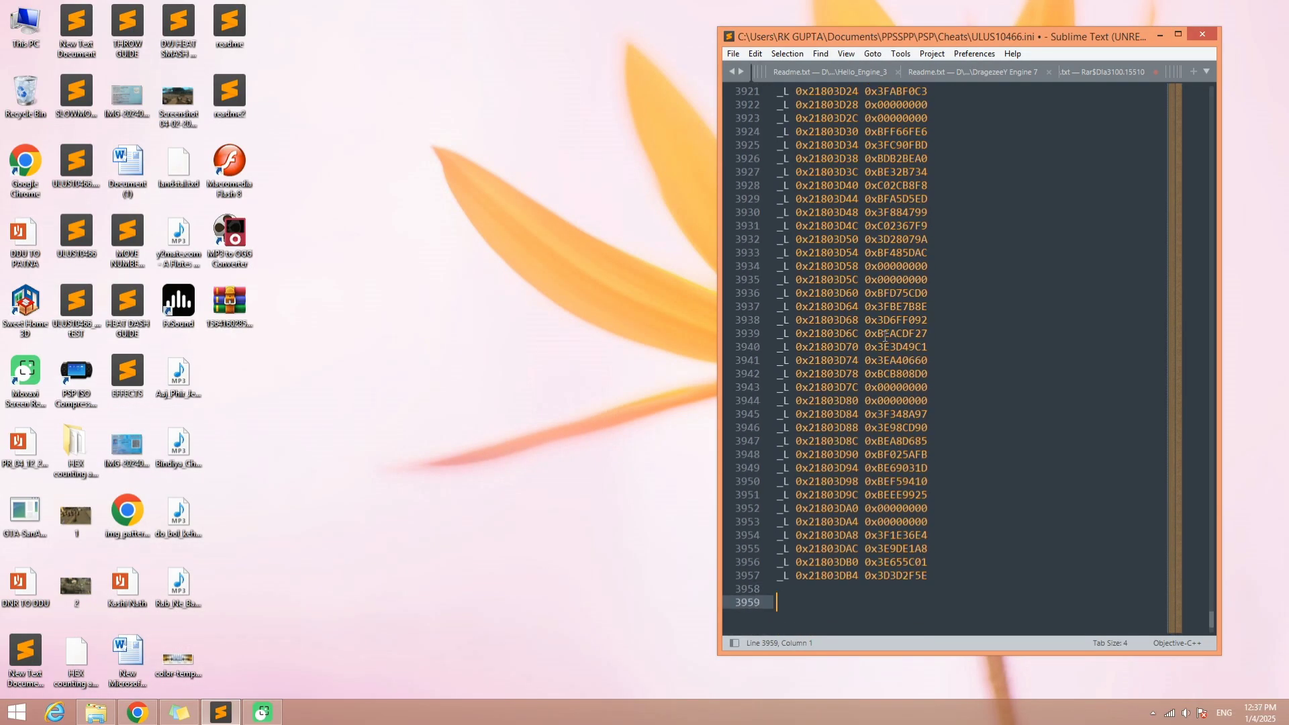
- Type the '_C1 ANIMATIONS (Must On)' header and its _L lines, including 0xE0000000 and 0x20407D14
text(_)
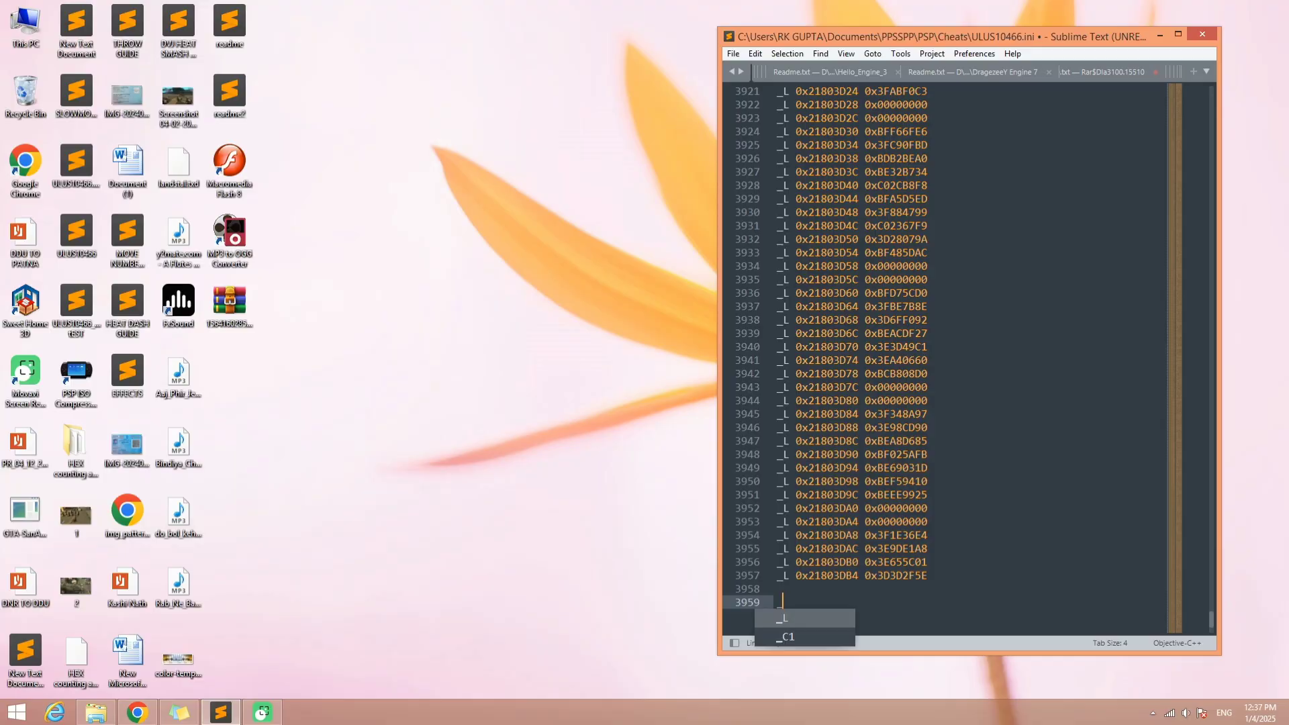
text(_C1)
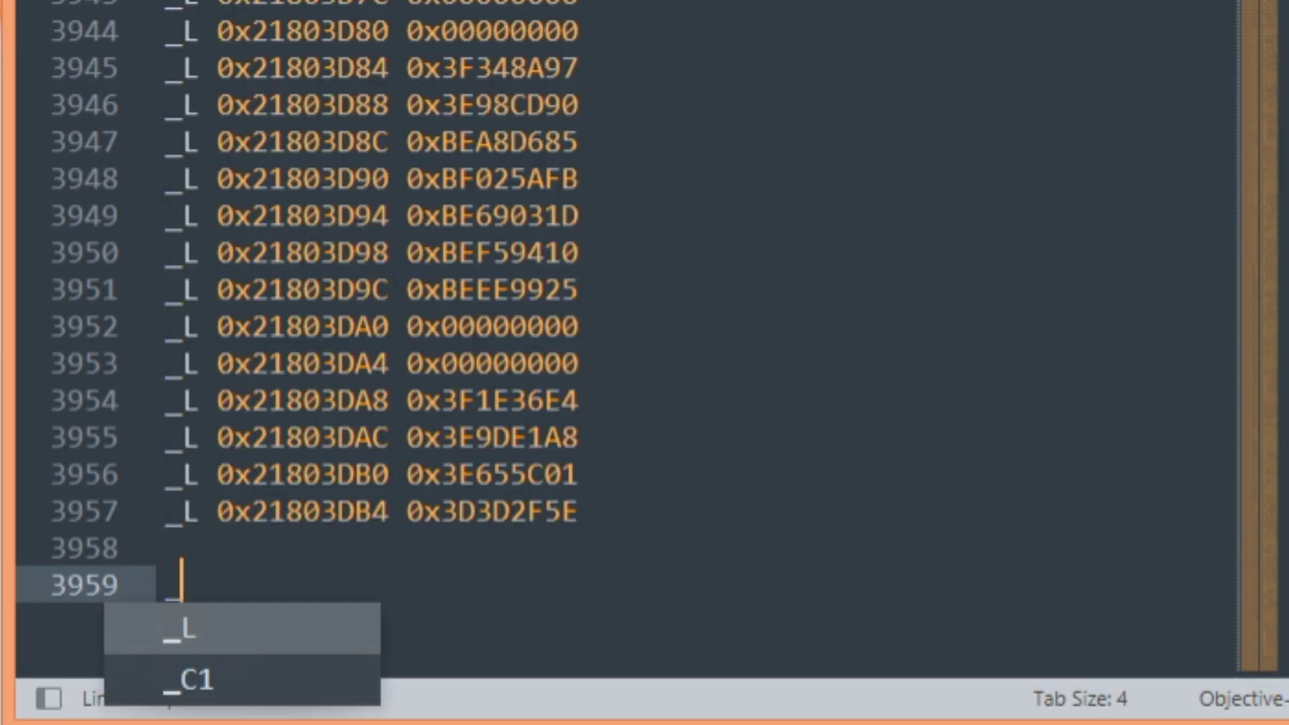
click(190, 680)
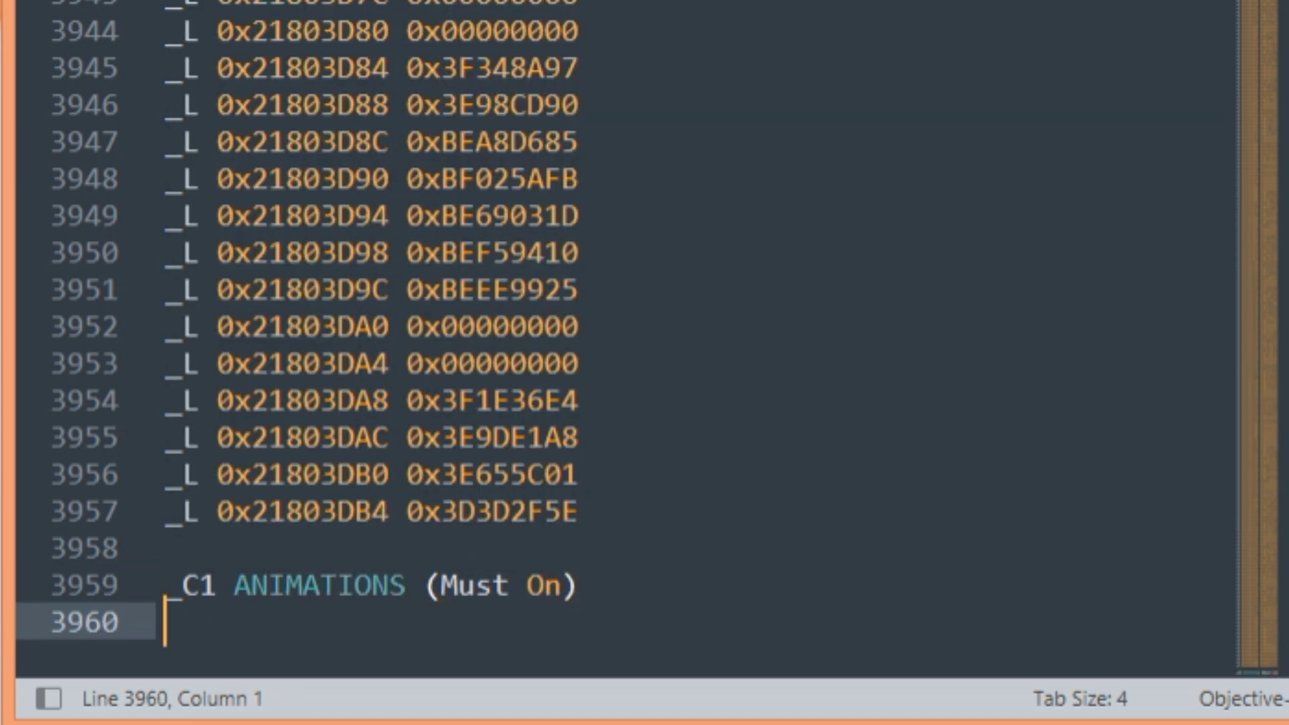
text(_L 0x)
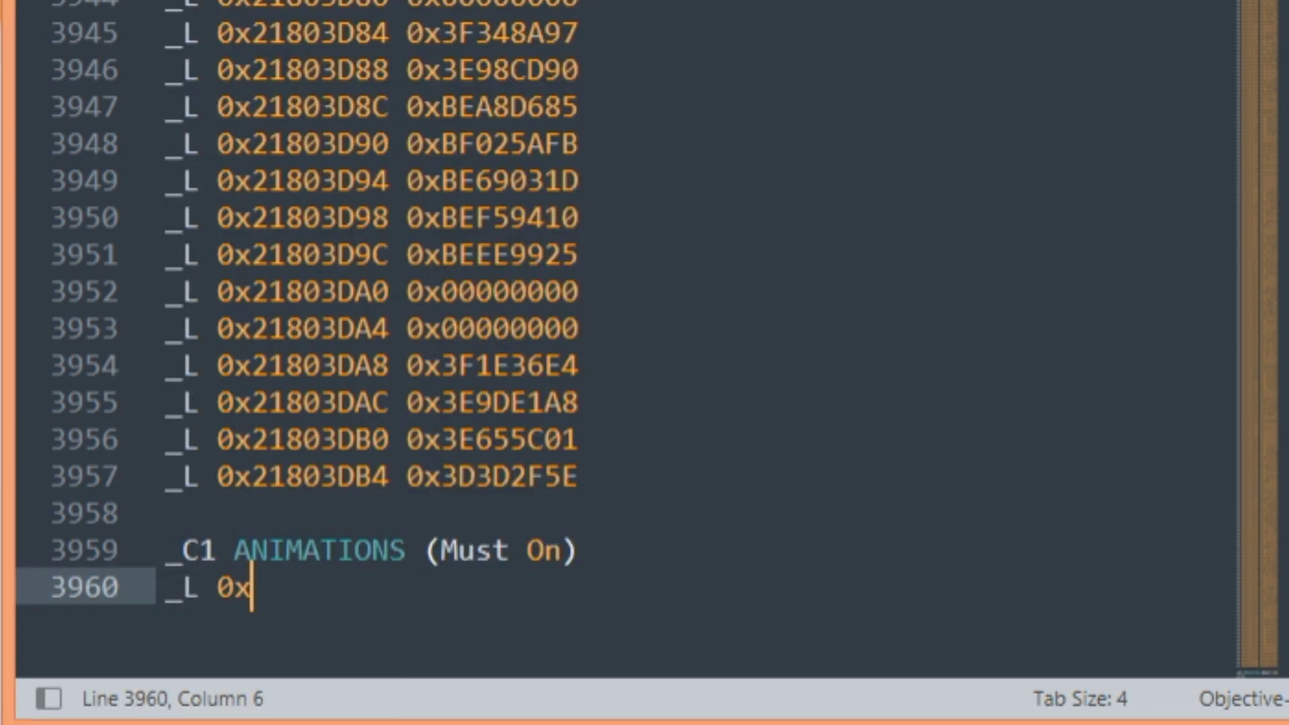
text(E0000000 0x204078E2)
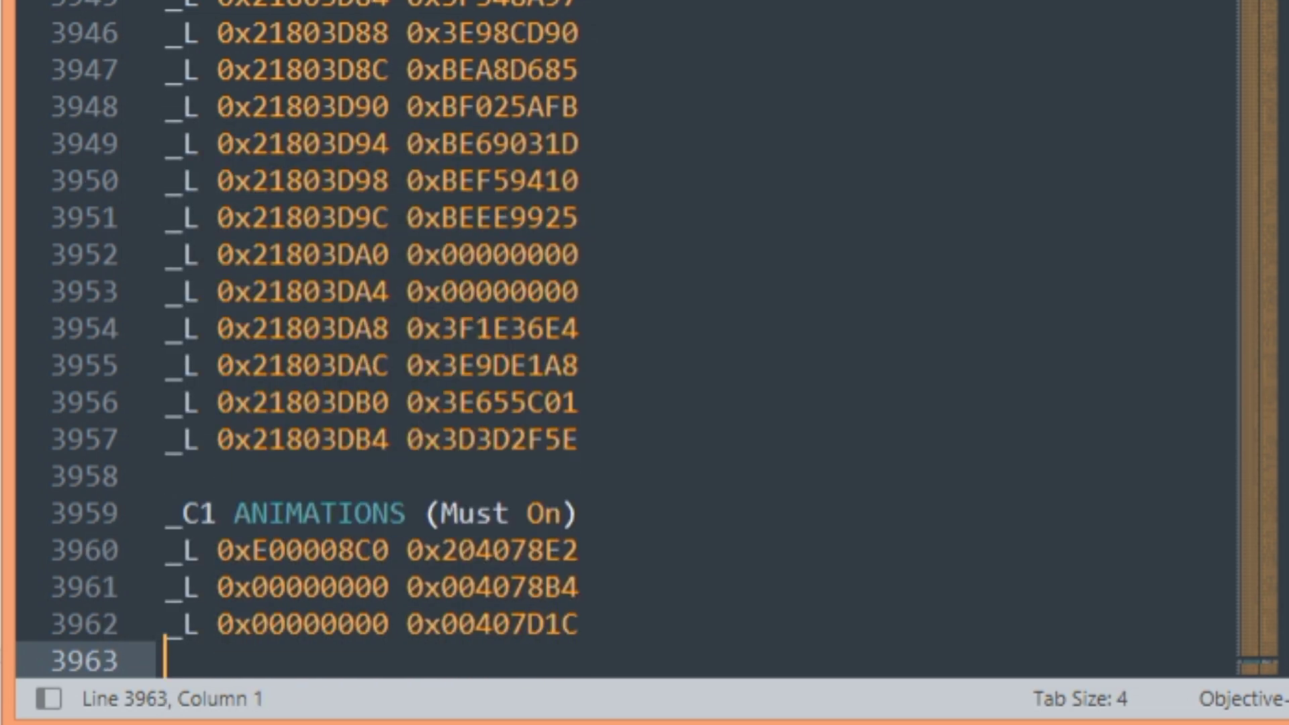
text(_L 0x20407D14 0x0A000000)
click(373, 624)
text(E002)
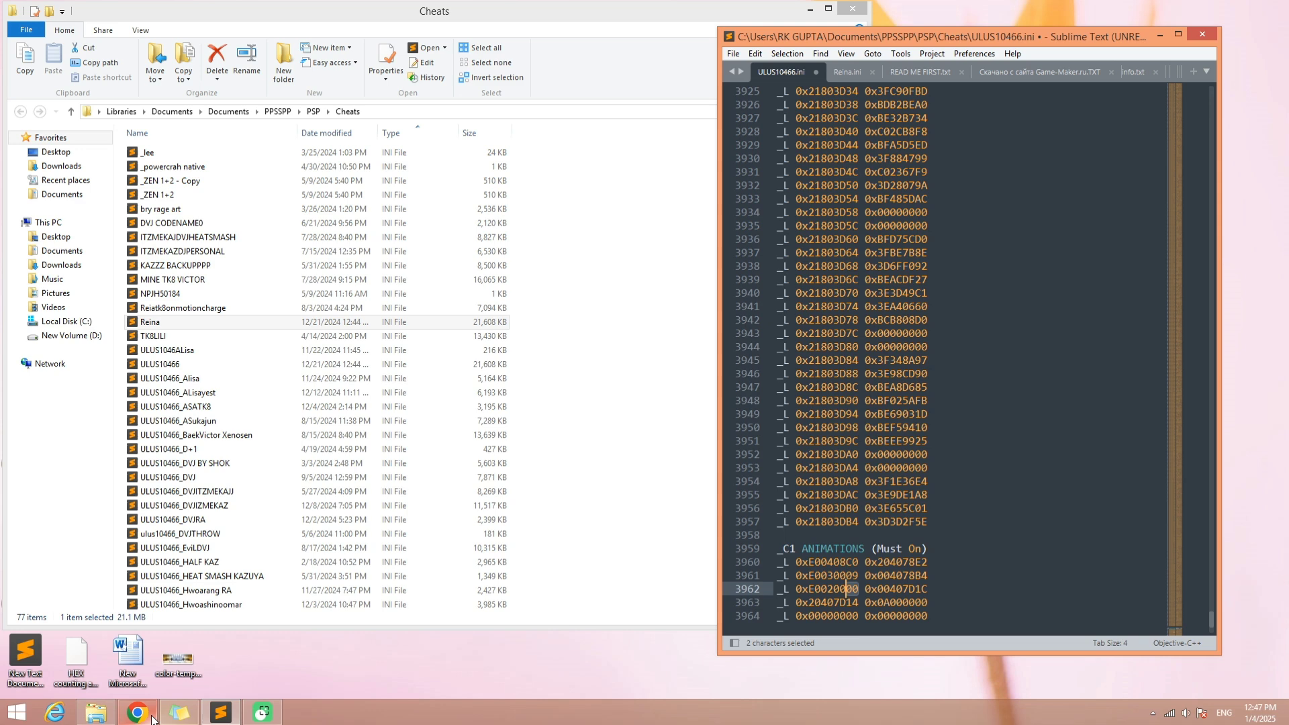
- Search MoveFinder in the browser for the f,f+2 move
click(137, 711)
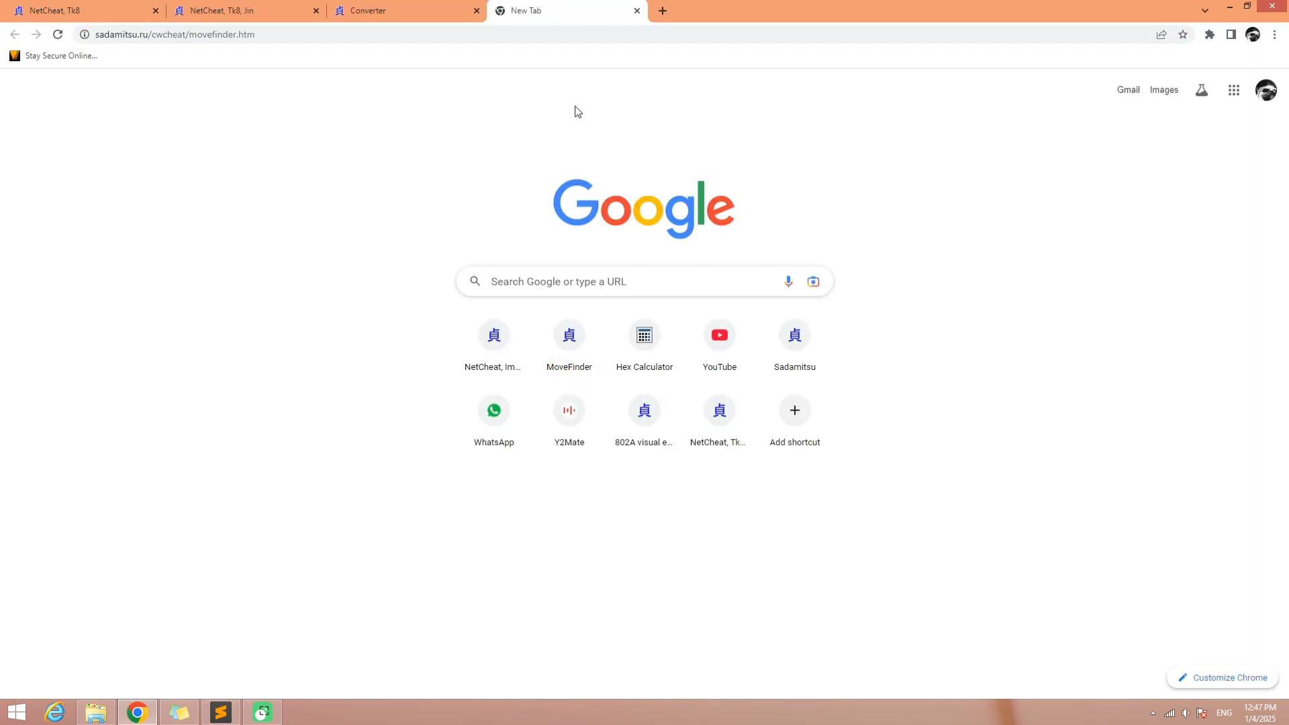
click(568, 335)
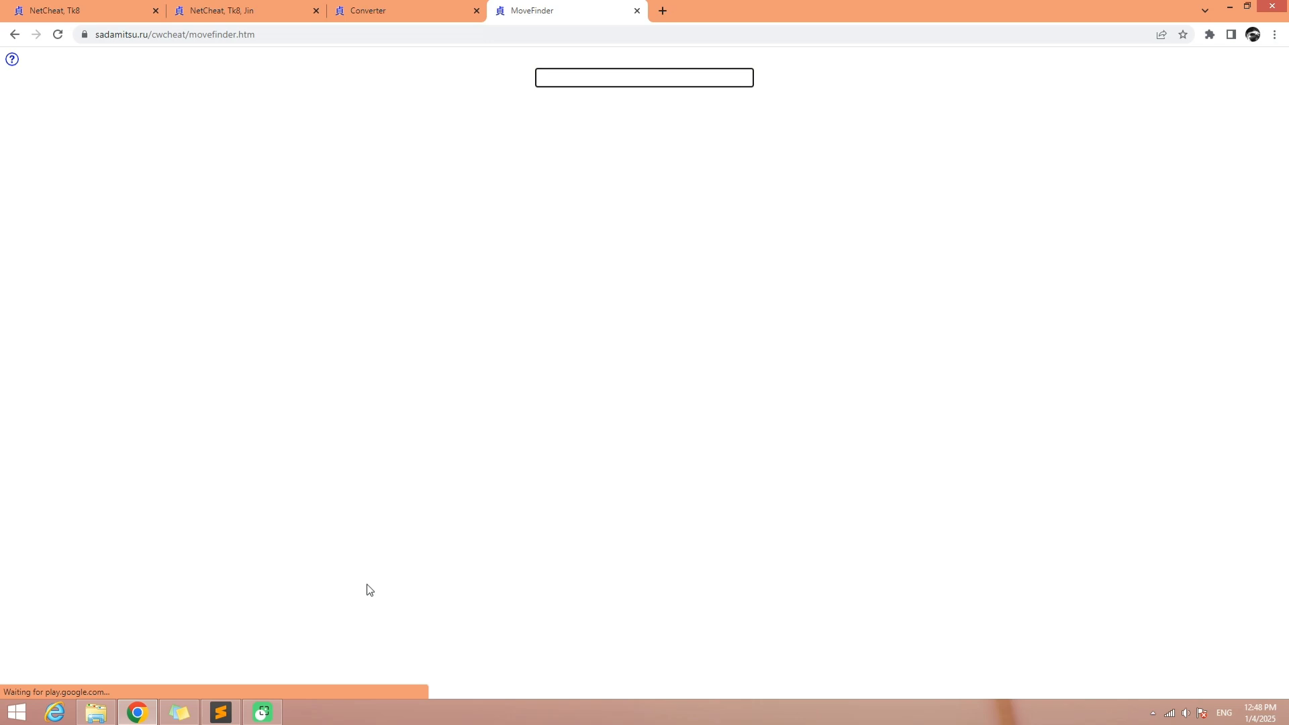
text(f,f+2)
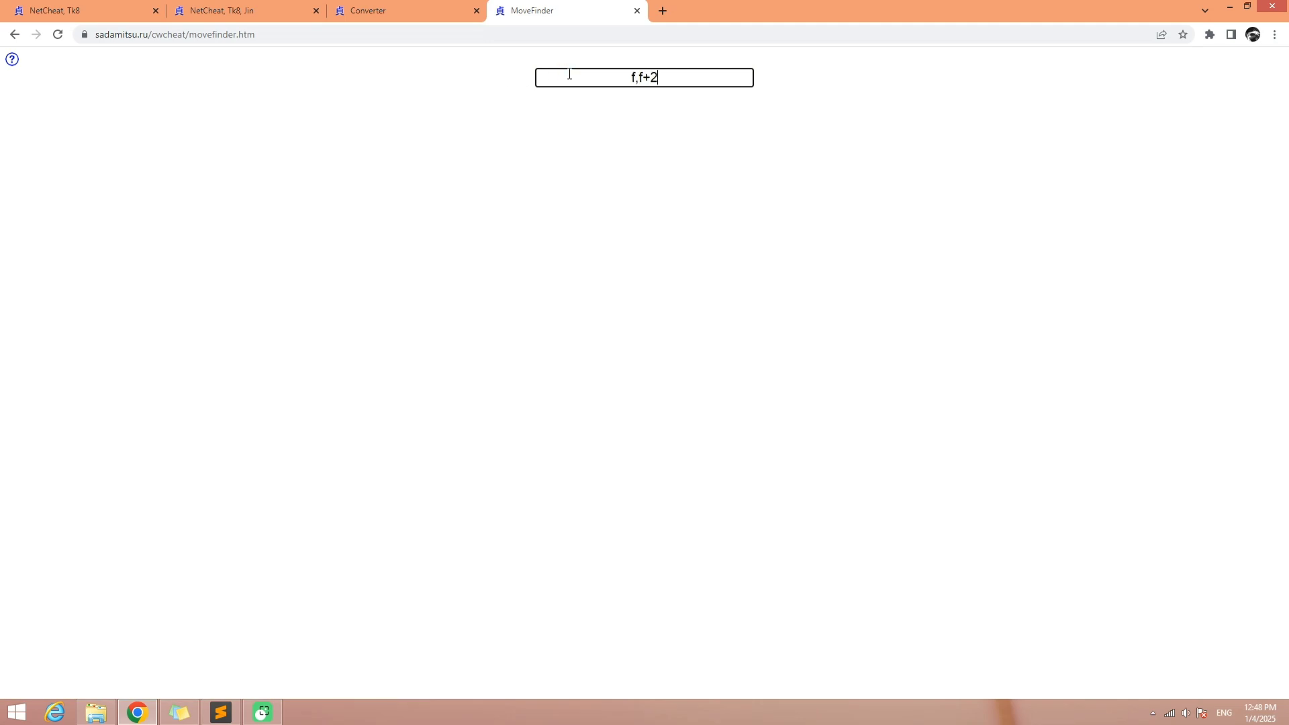
key(Return)
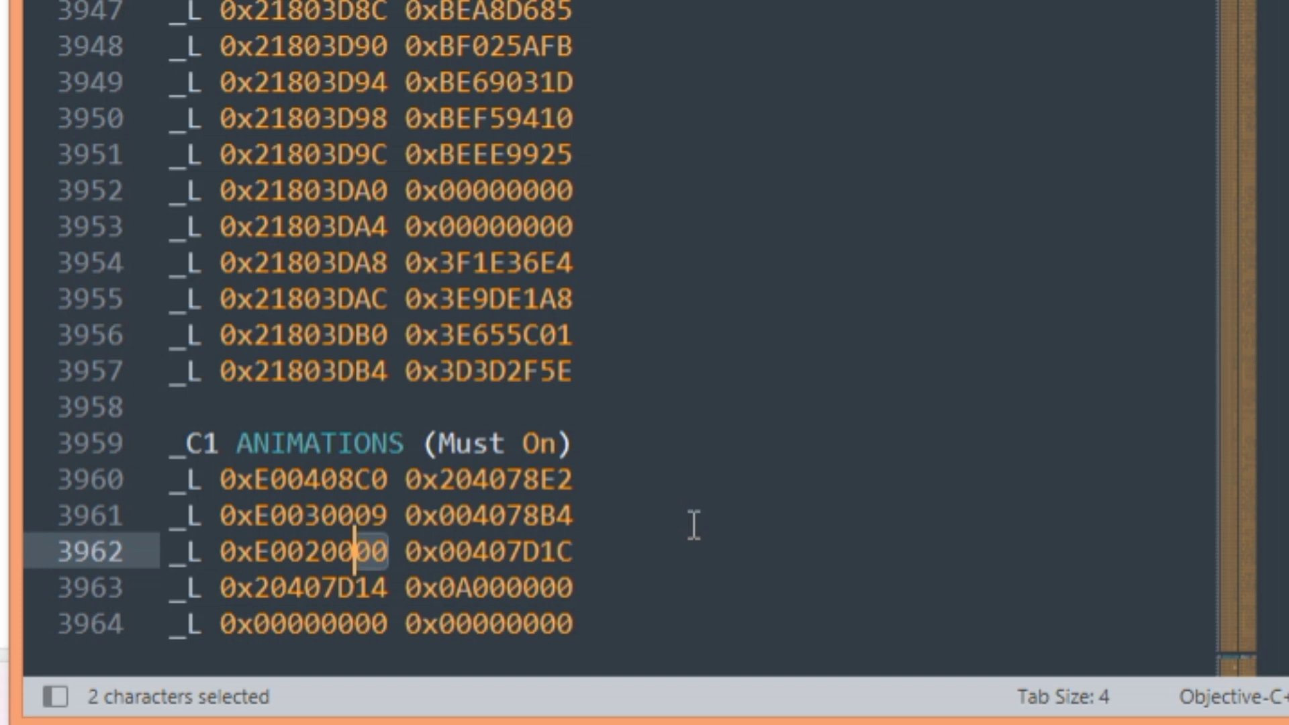
- Comment the Must On lines as constant, id, move to replace, new move and close
text(284)
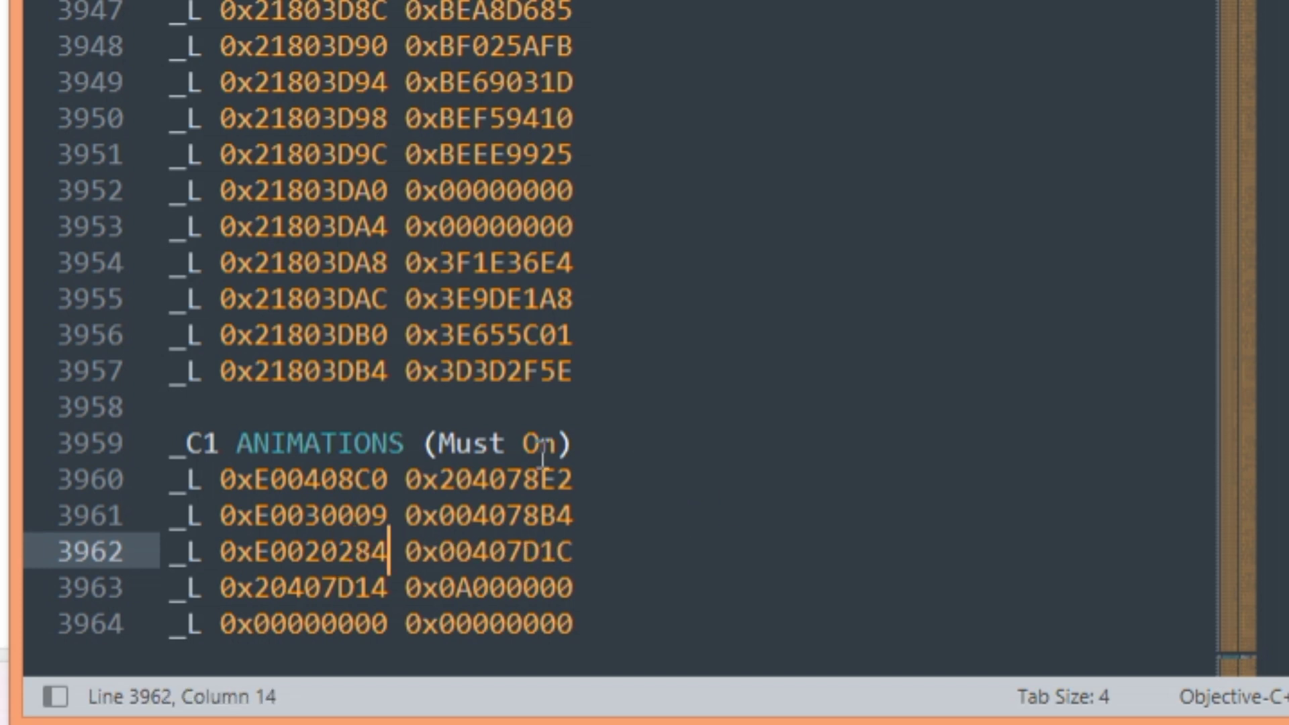
click(576, 515)
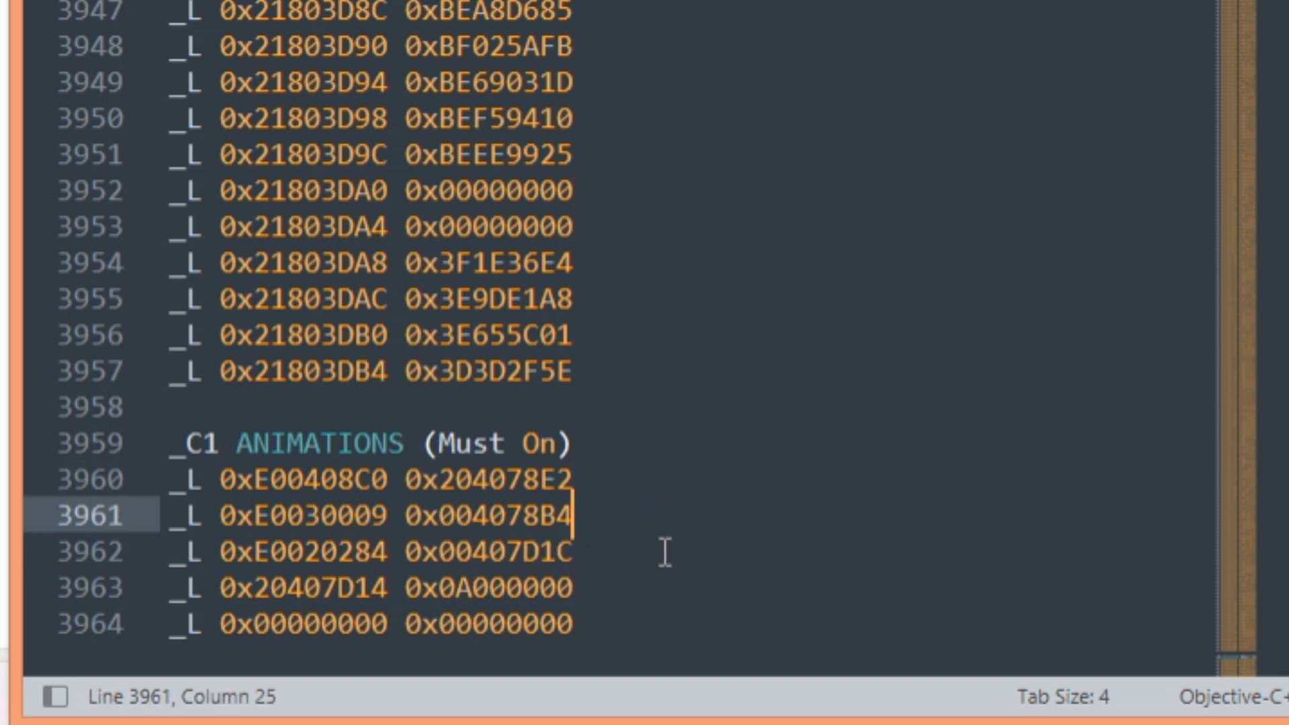
text(//constant)
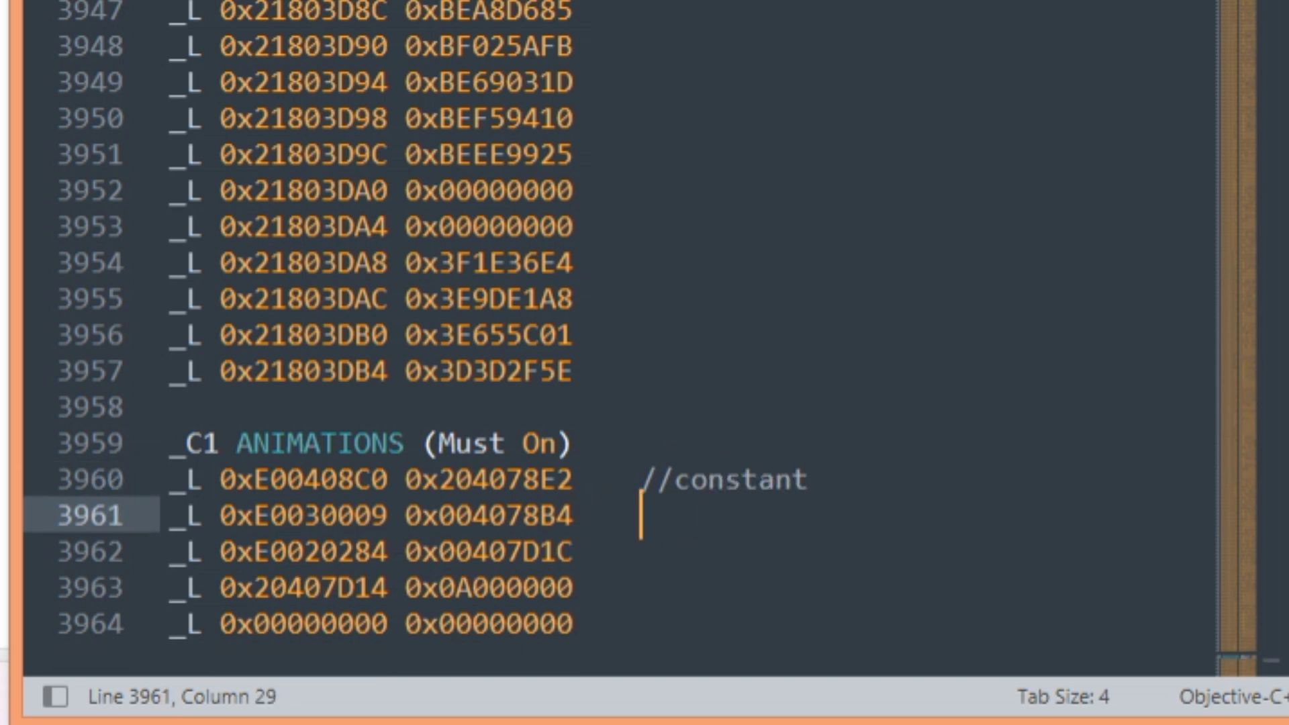
text(// id)
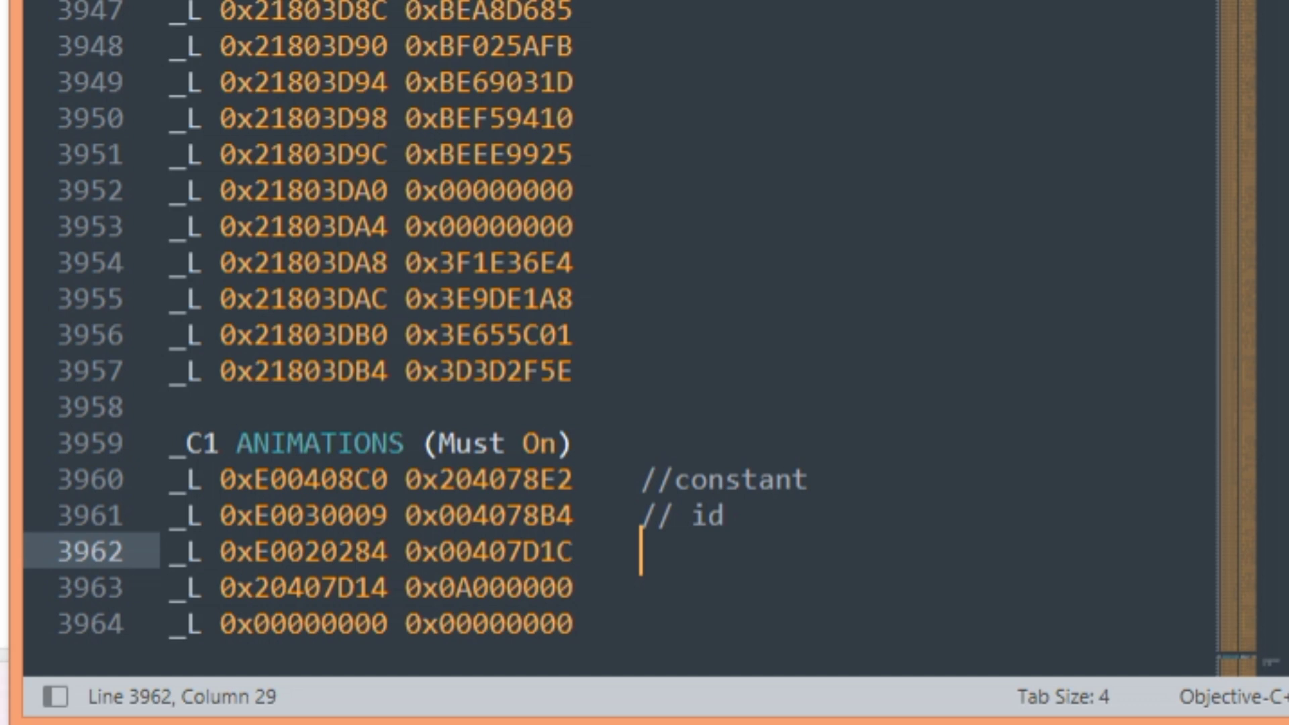
text(//move to replace)
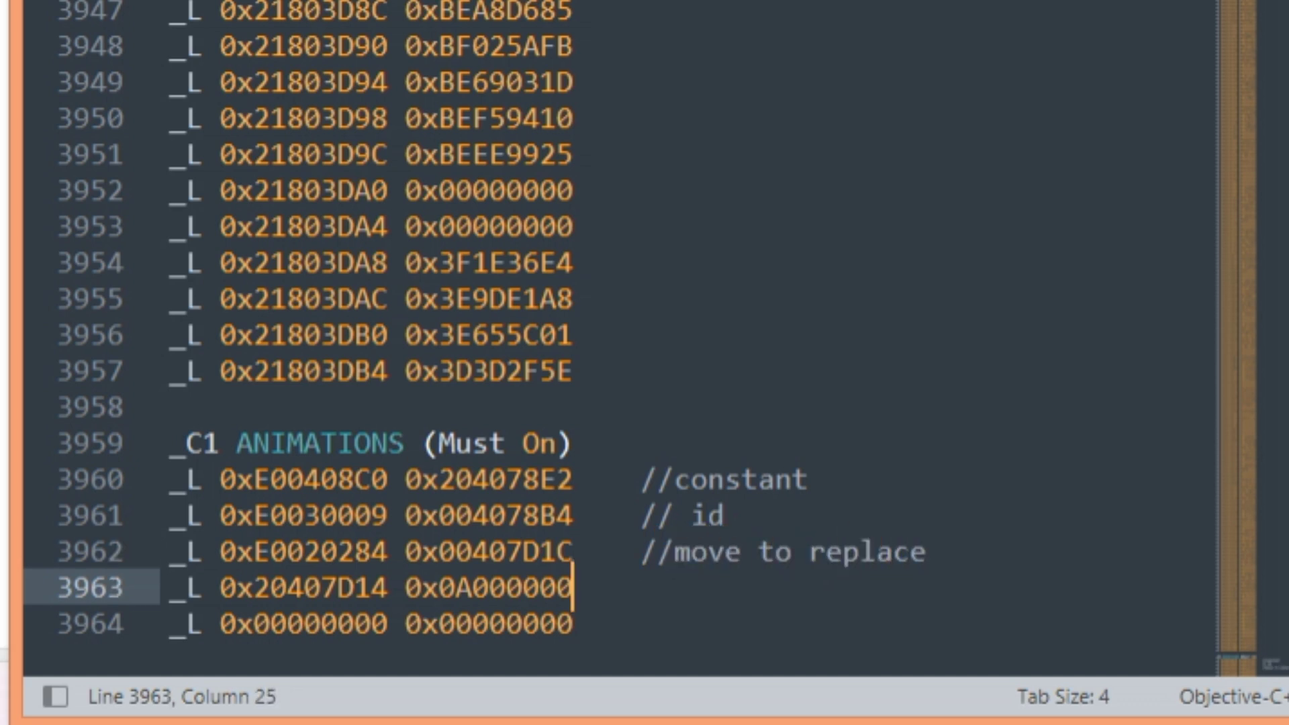
text(// new mo)
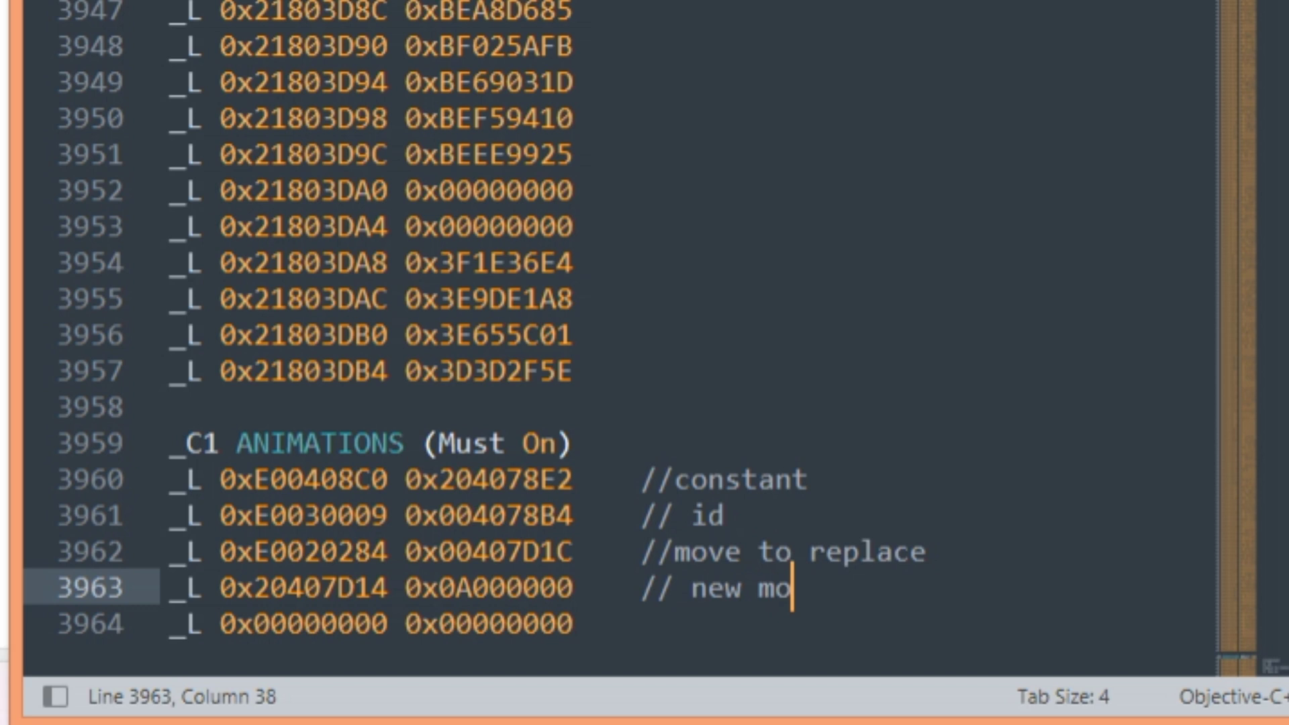
text(ve)
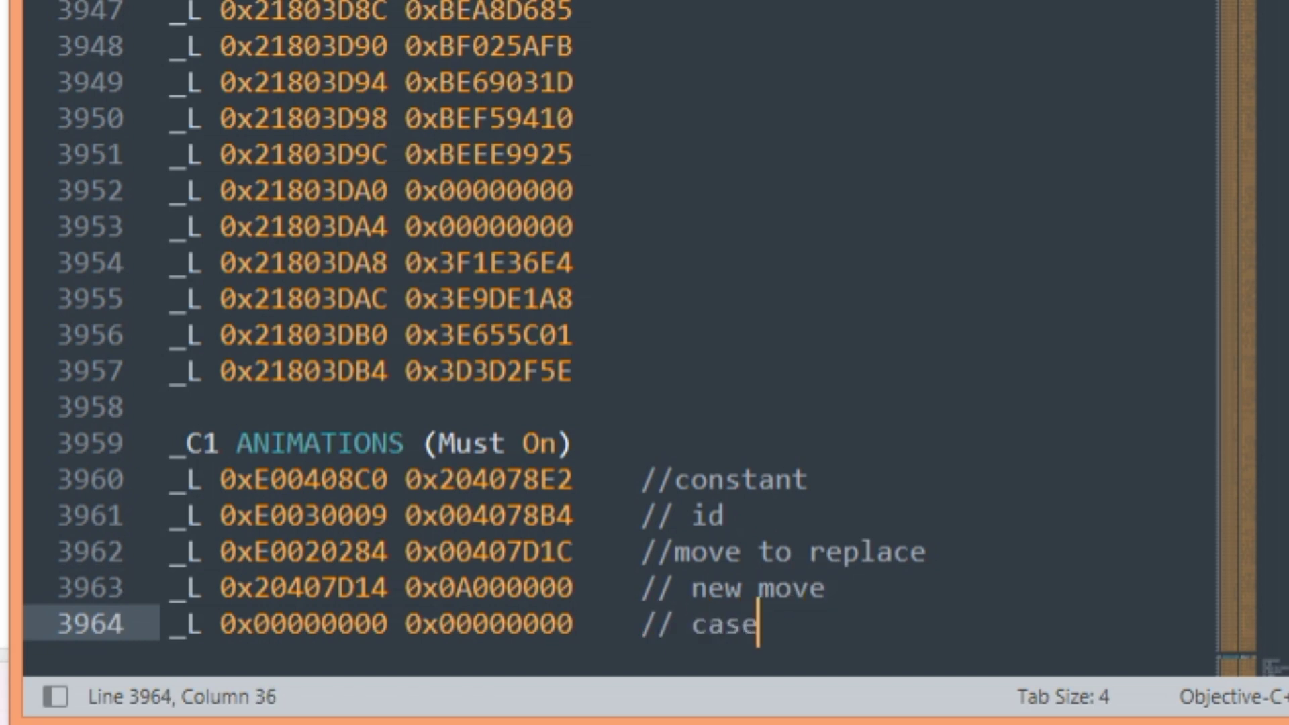
text(close)
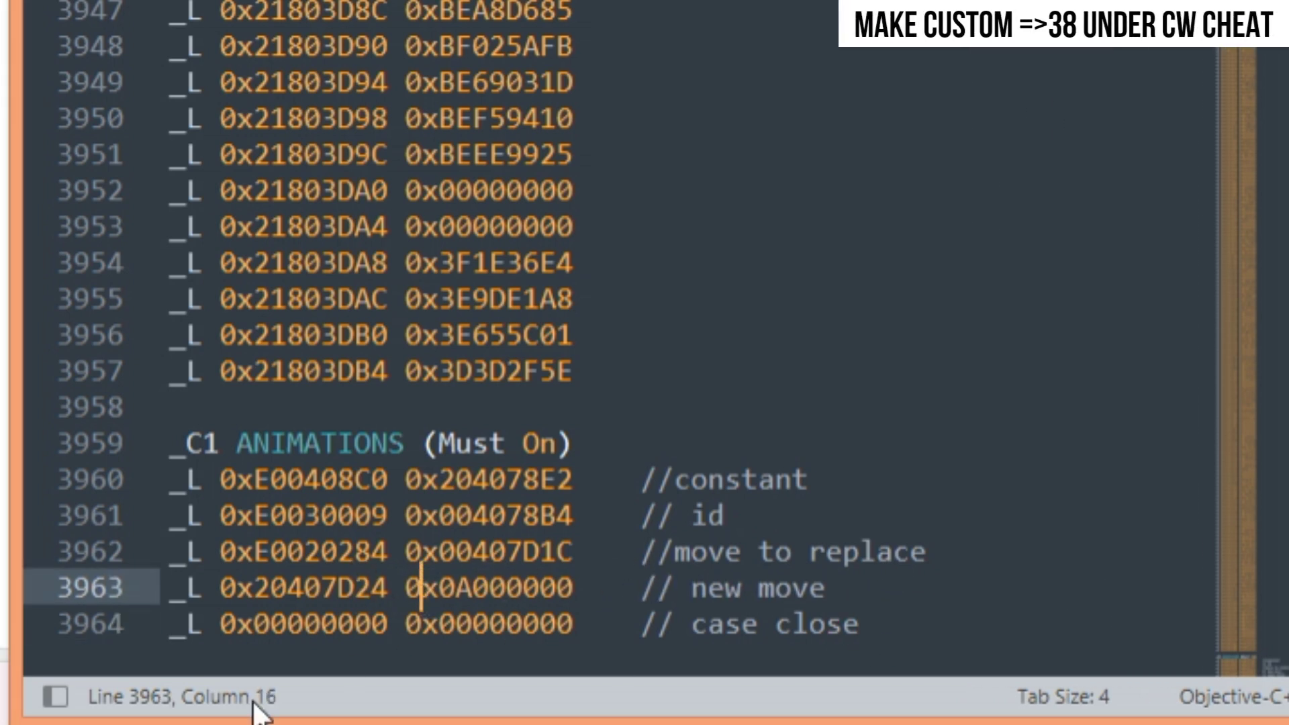
- Add the '// =>38 Custom Effects' heading and a note about needing our own custom index address
text(//)
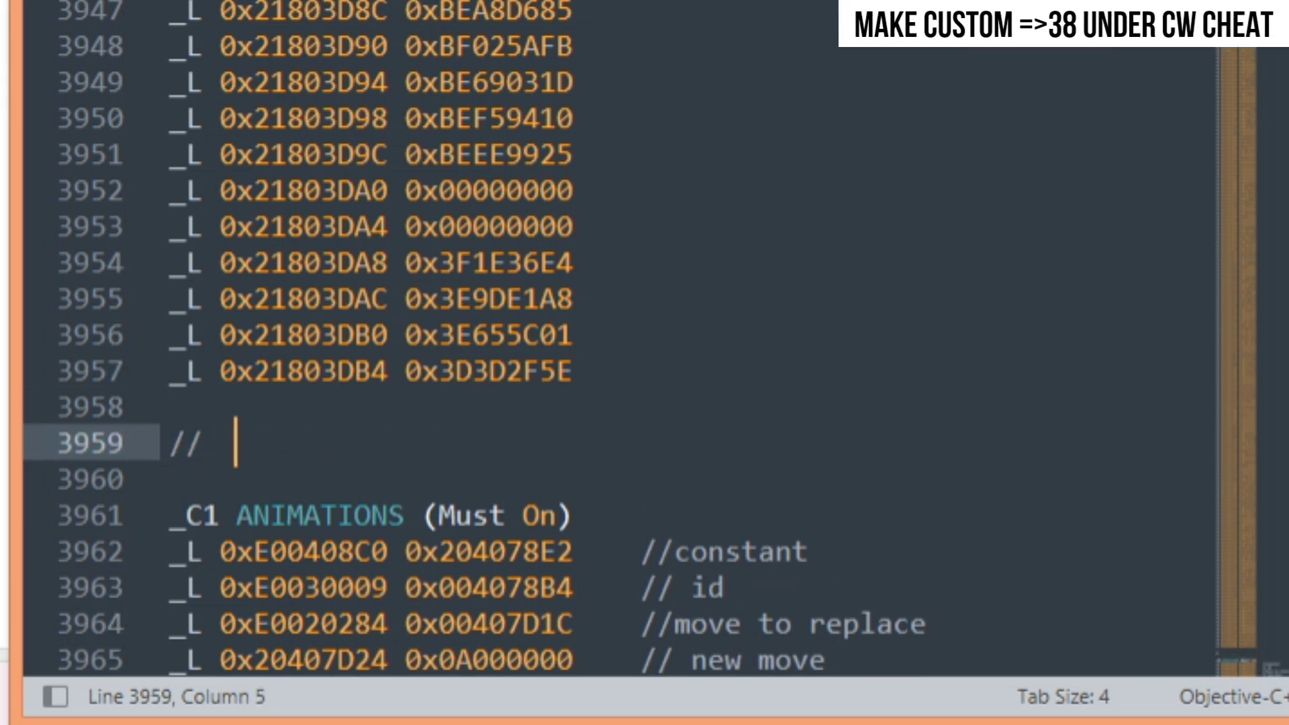
text(=>38 Custom Effects)
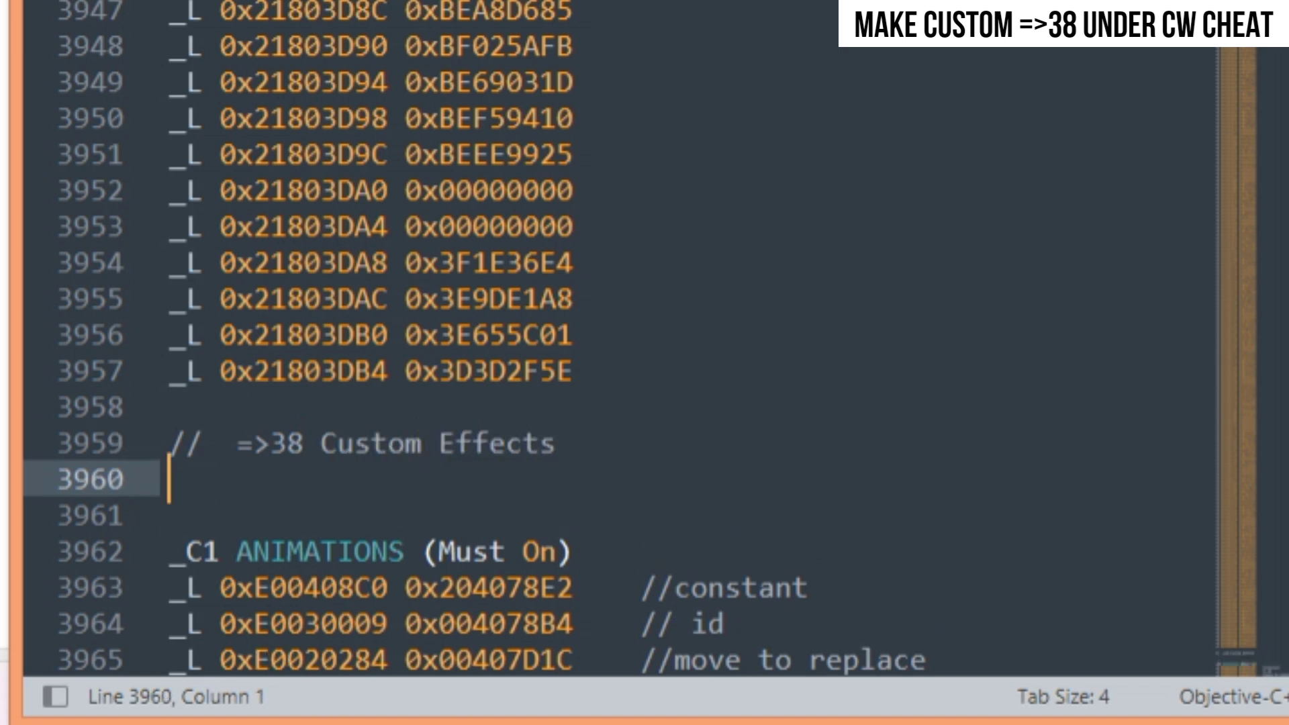
text(// We Need Our Own Cu)
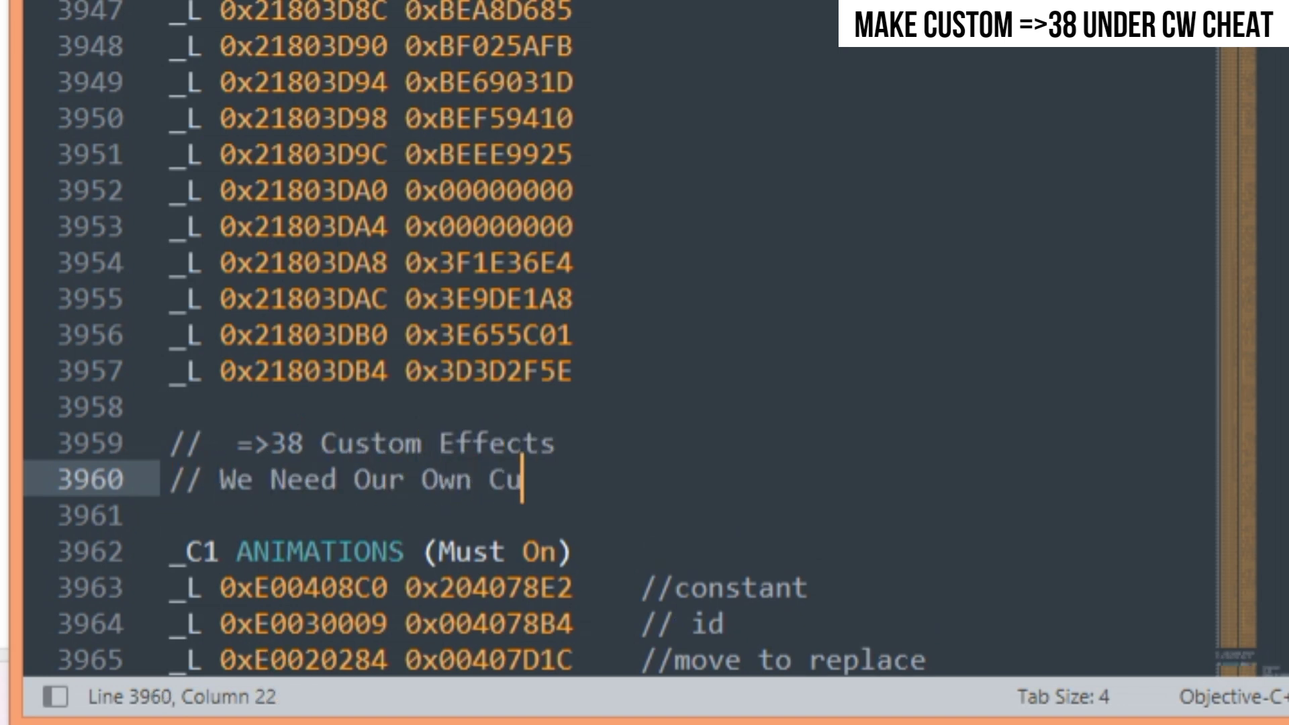
text(stom index address whi)
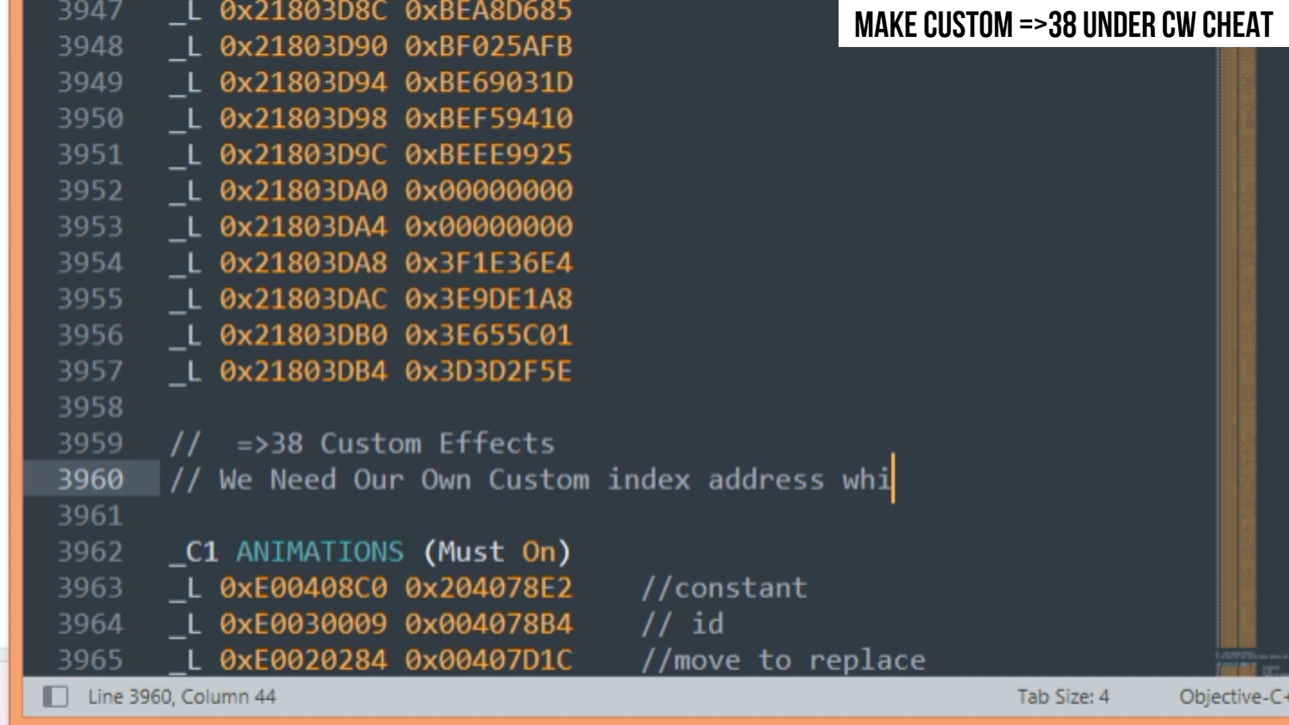
text(ch didn't used in g)
click(687, 516)
text(_L)
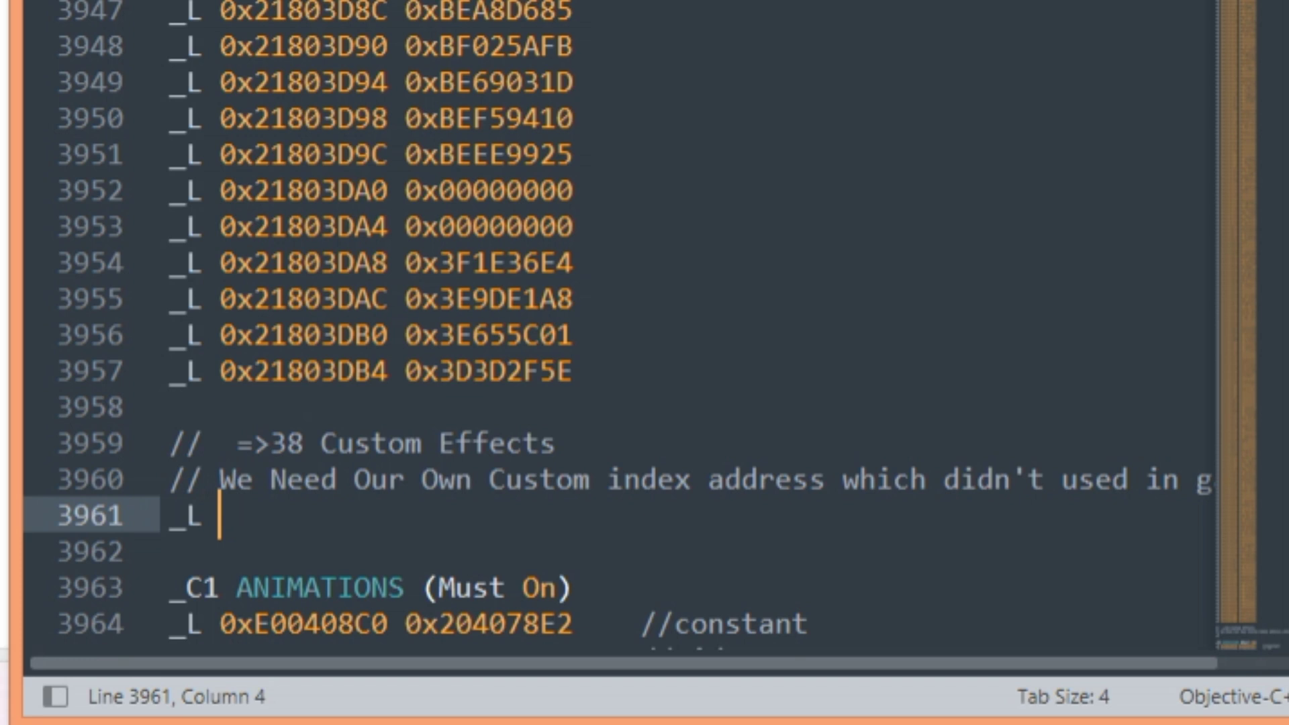
- Type the first custom effect line 0x21804000 0x00008010 and begin the next _L line
text(0x21804)
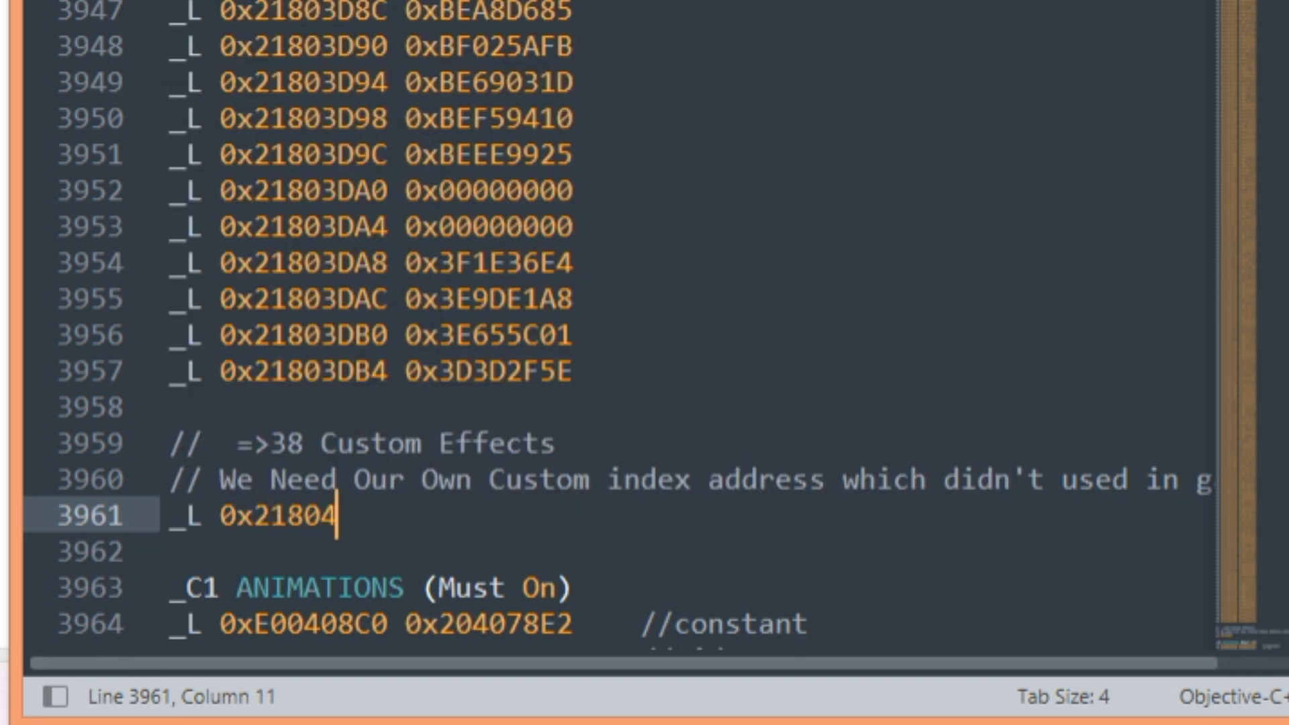
text(000)
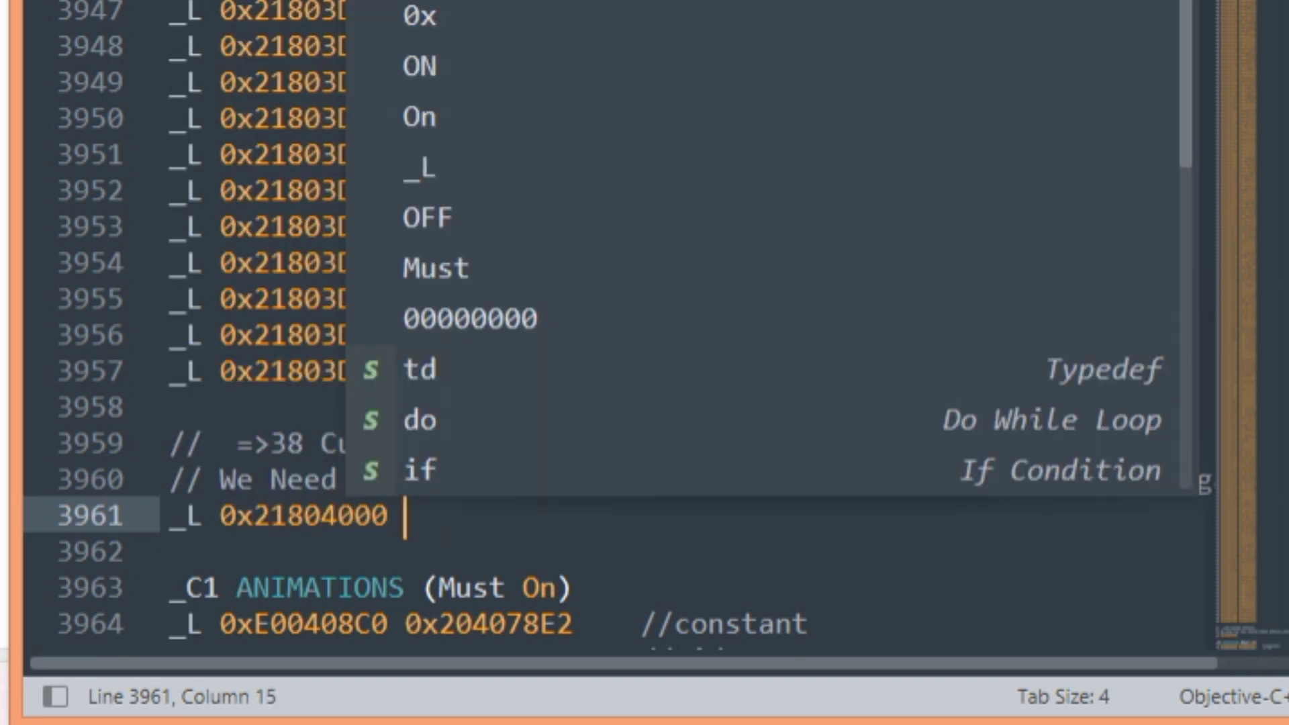
text(0x000080)
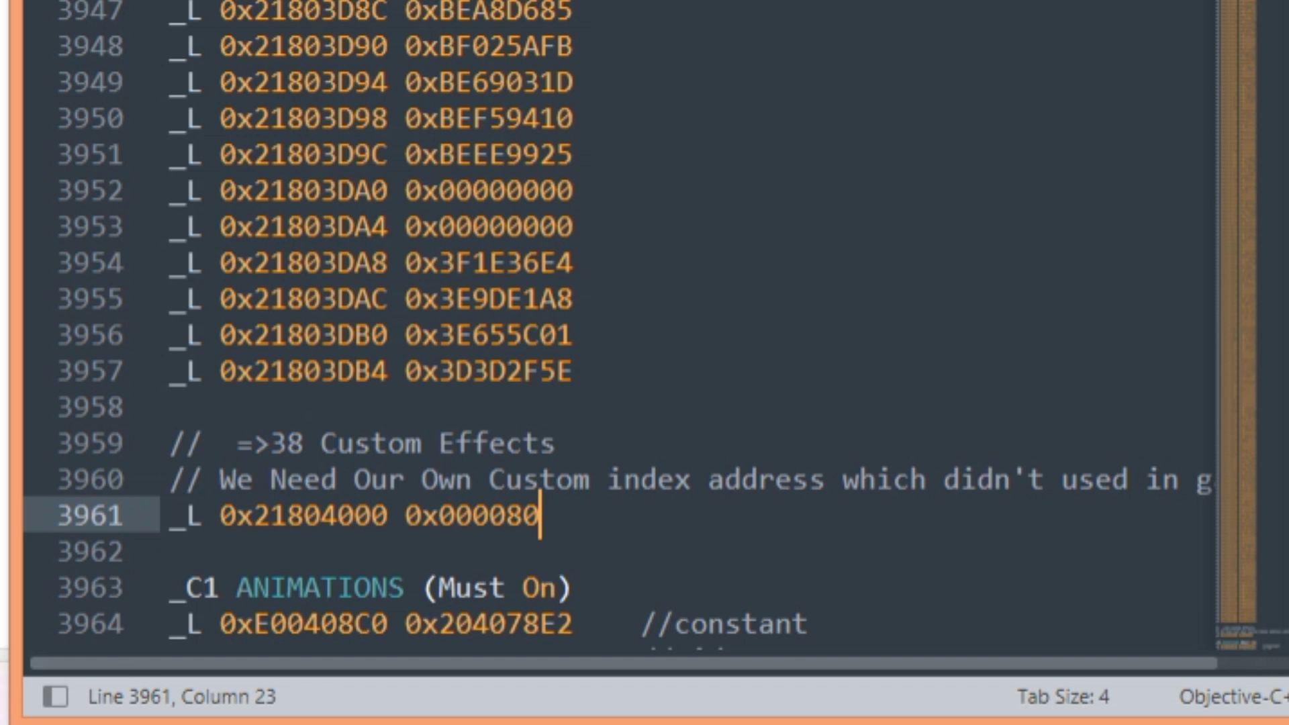
text(10)
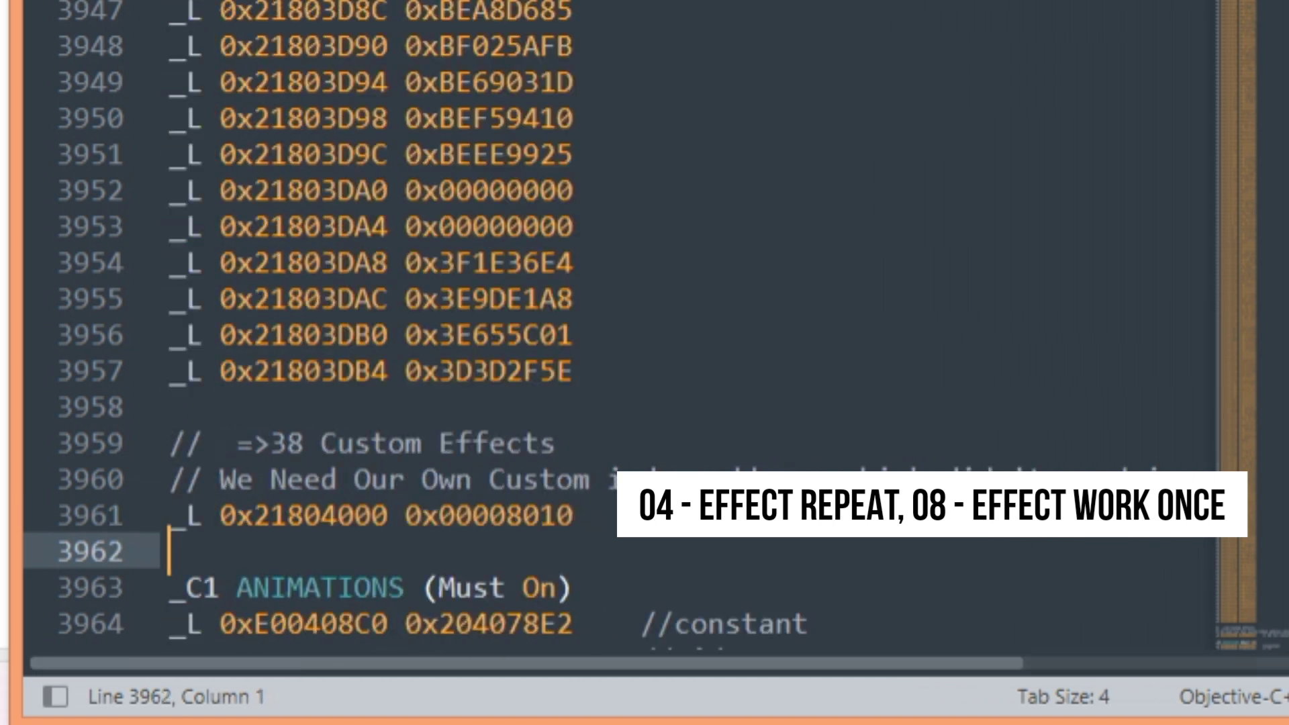
text(_L)
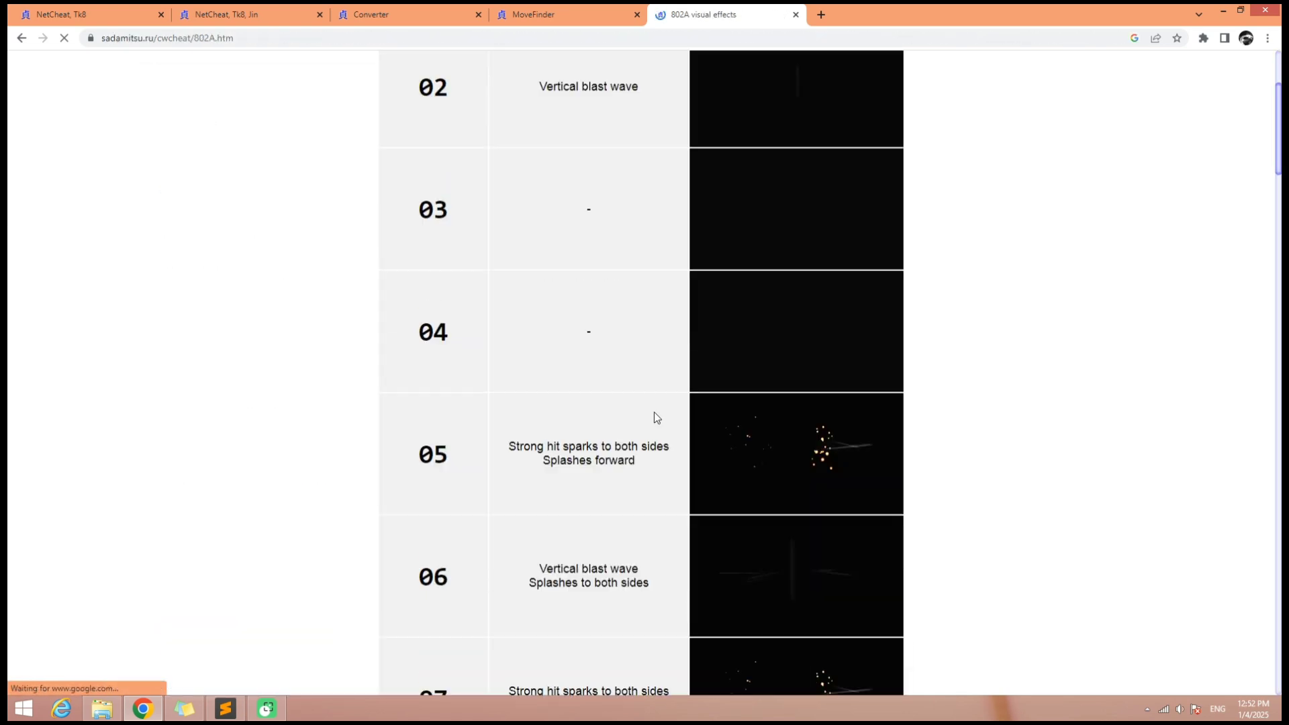
scroll(down, 3)
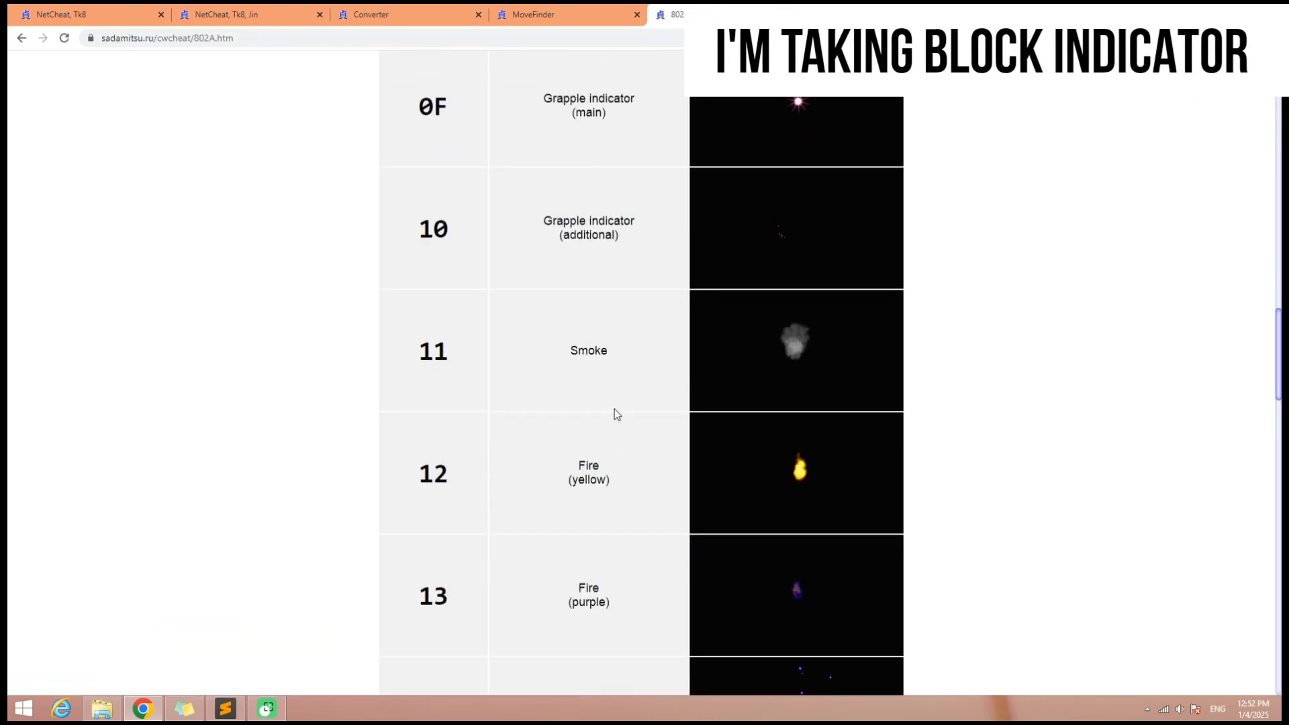
scroll(down, 3)
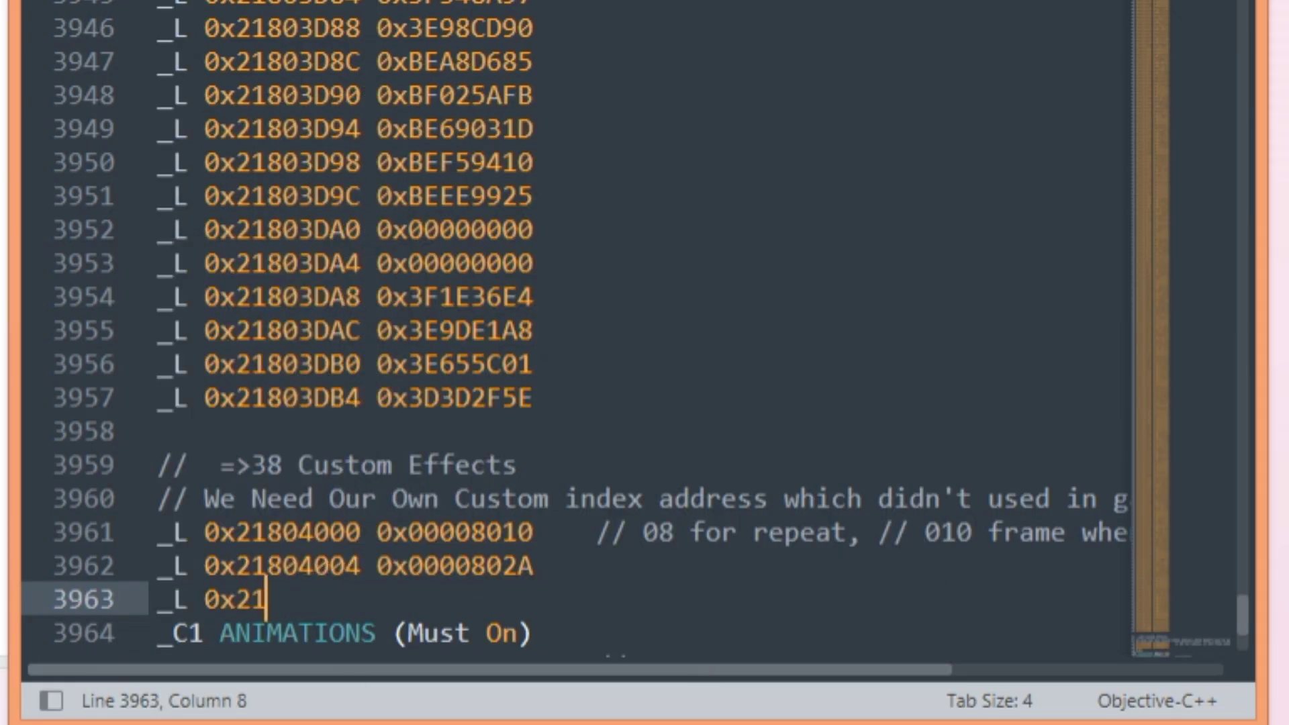
- Enter the 0x21804008 0x0000XX0B effect line, then search sadamitsu in a new browser tab
text(804008 0x000000B)
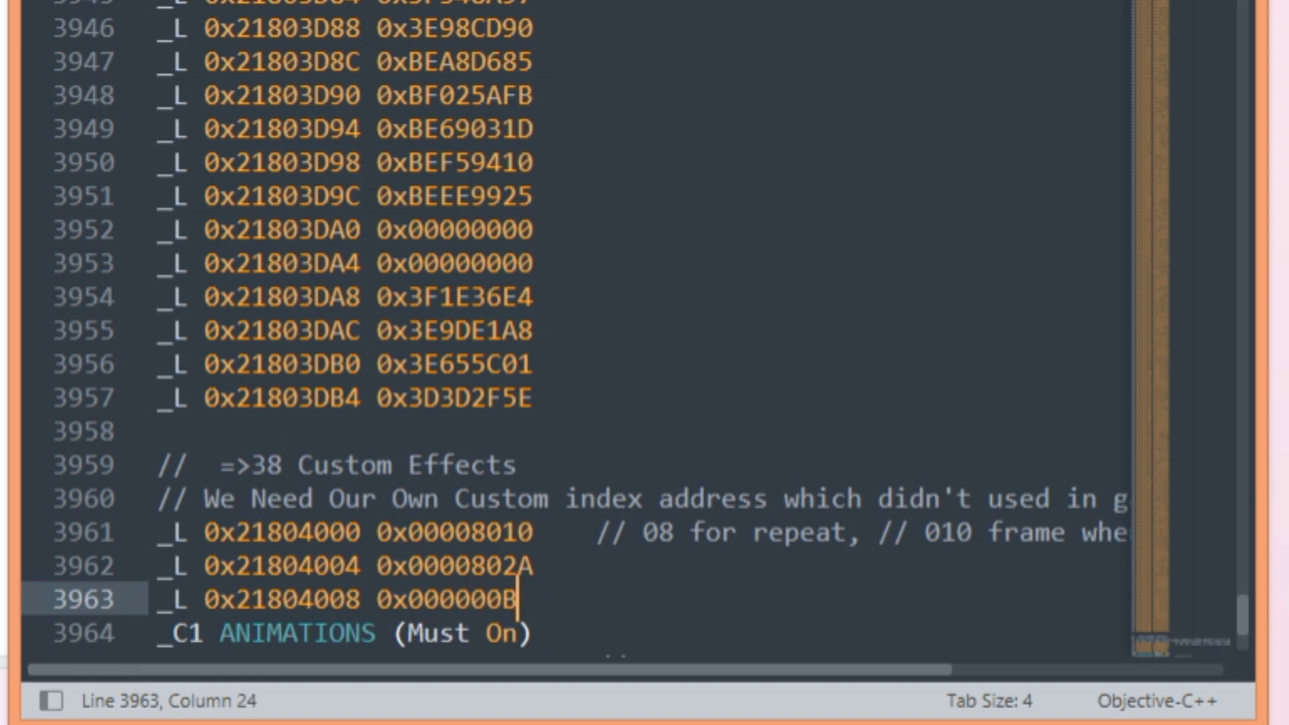
text(XX)
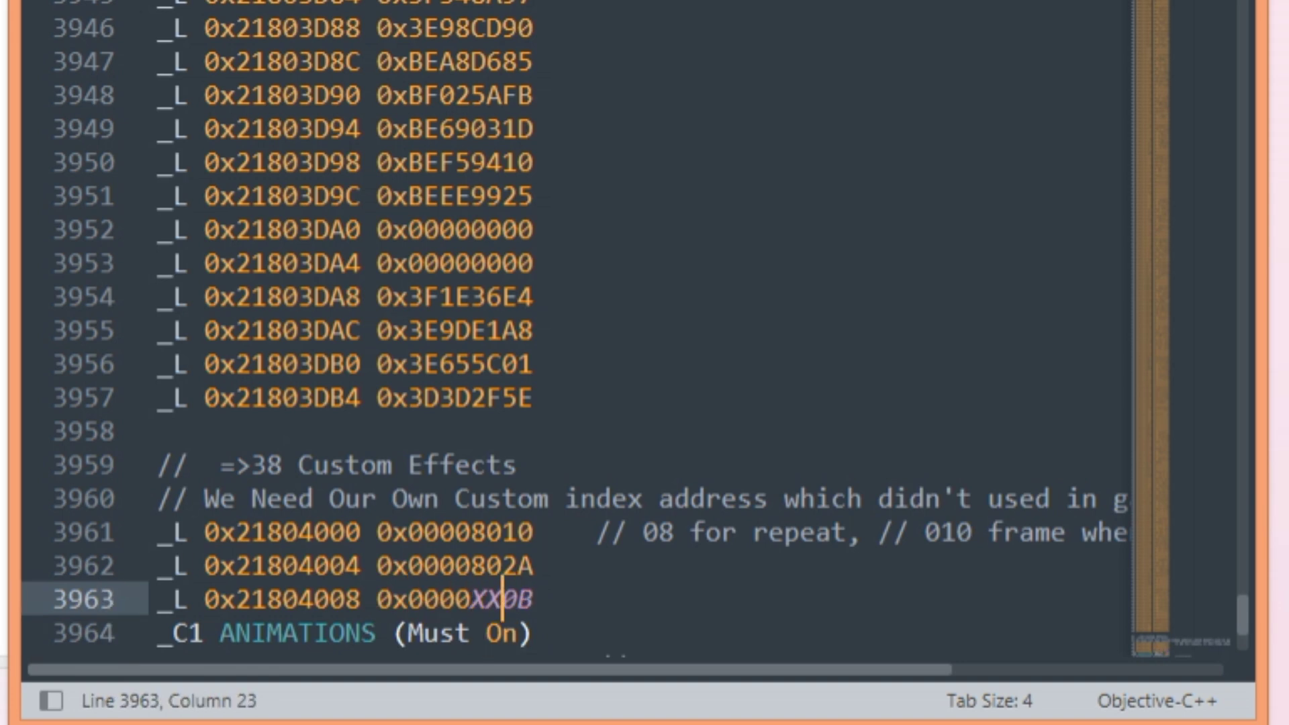
click(140, 712)
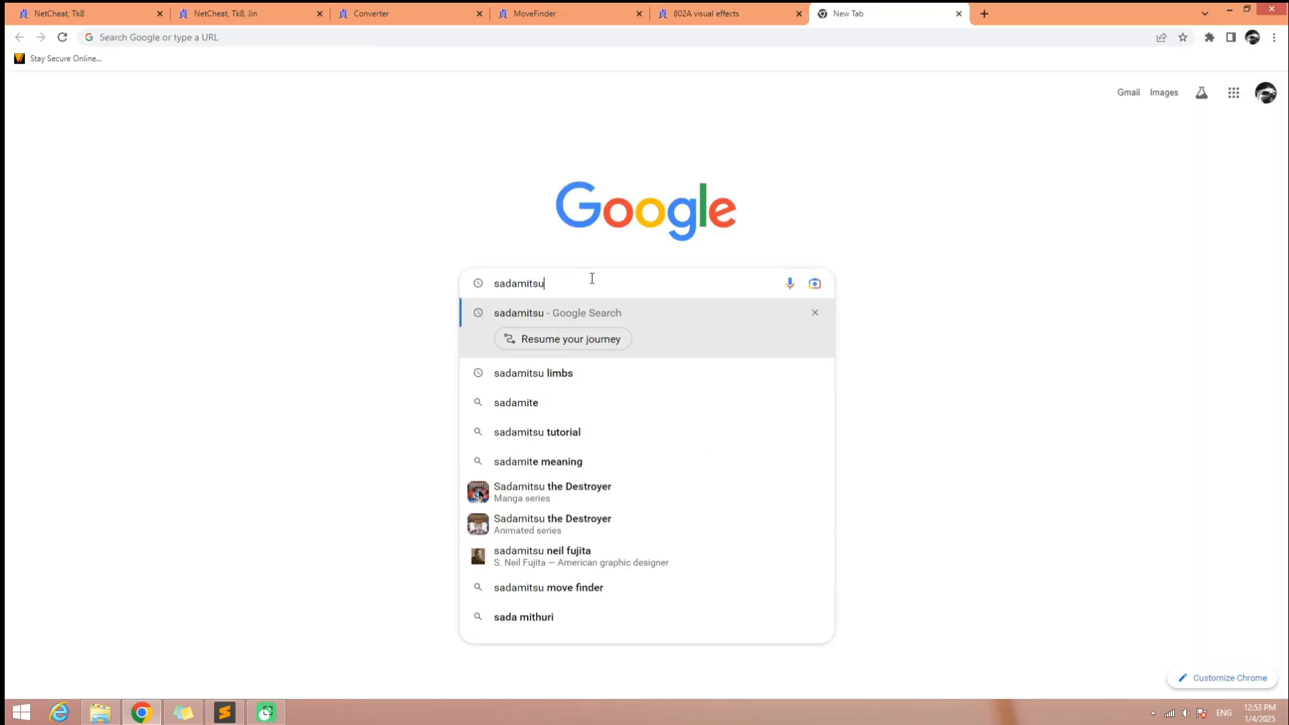
click(532, 373)
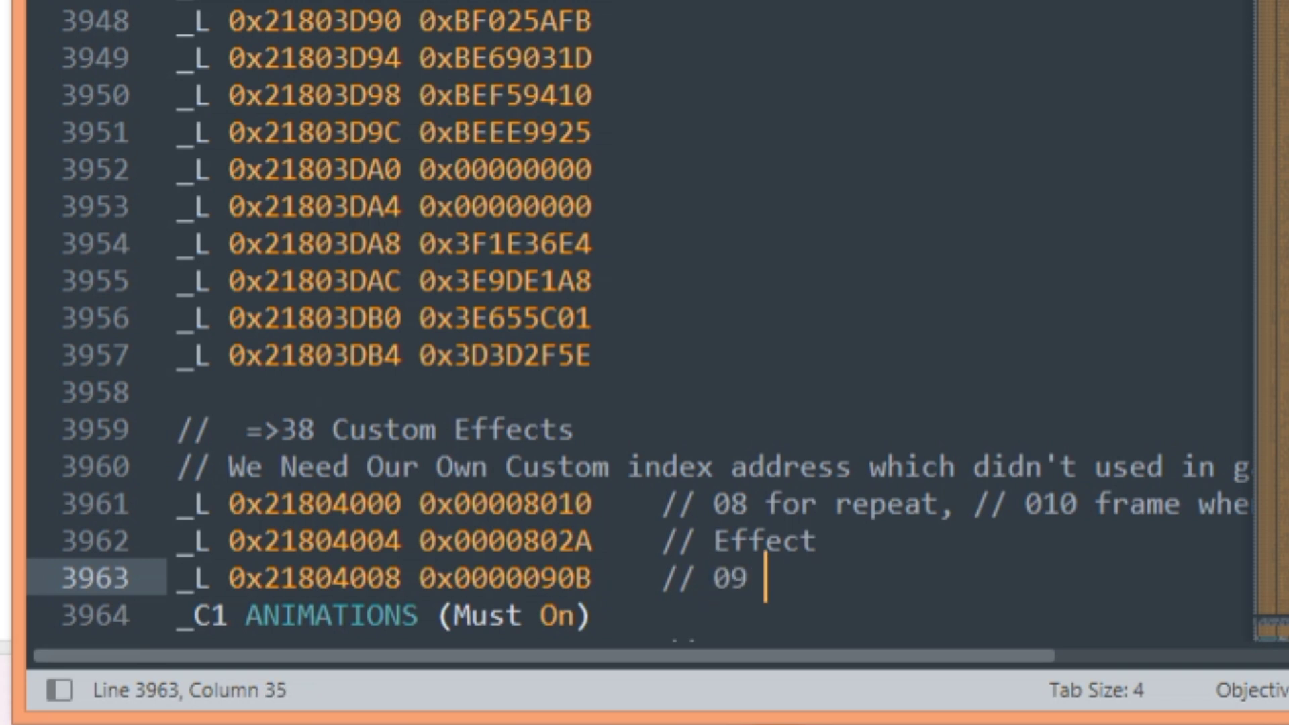
- Comment the third line '09 Limbs, 0B Effect iD' and select the 010 repeat value
text(Limbs, 0B Effect)
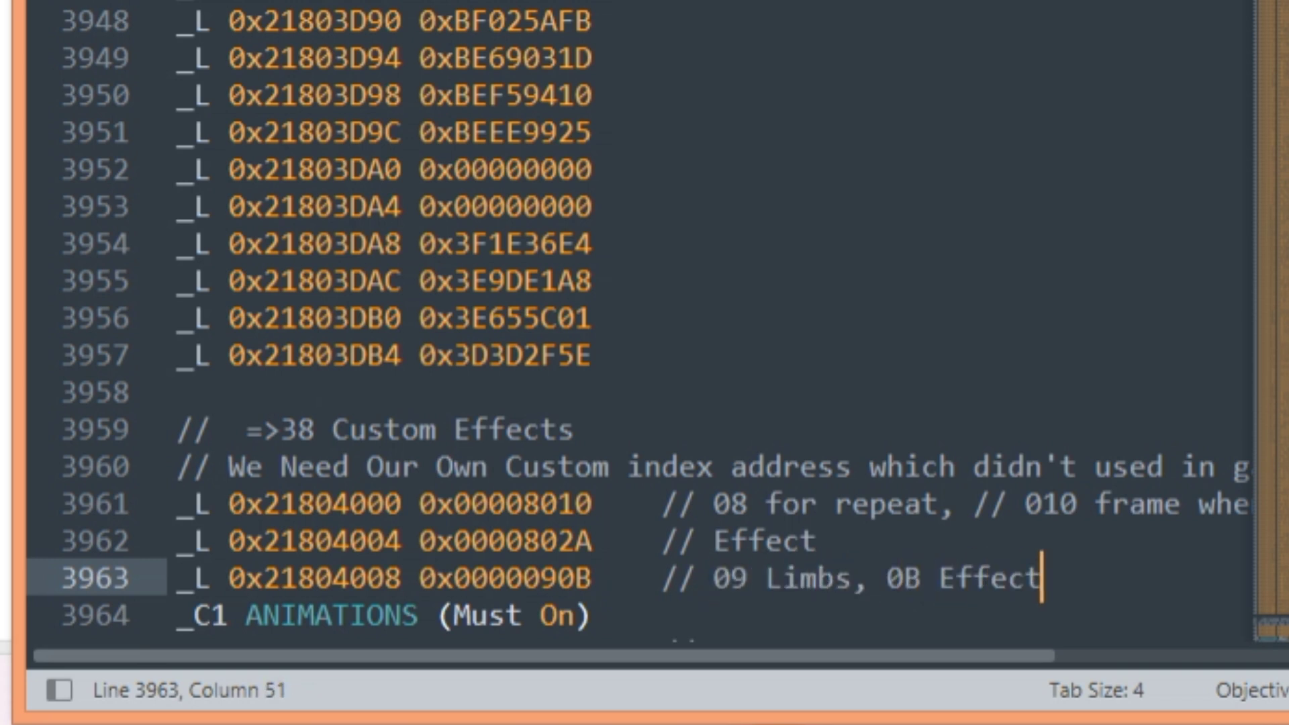
text(iD)
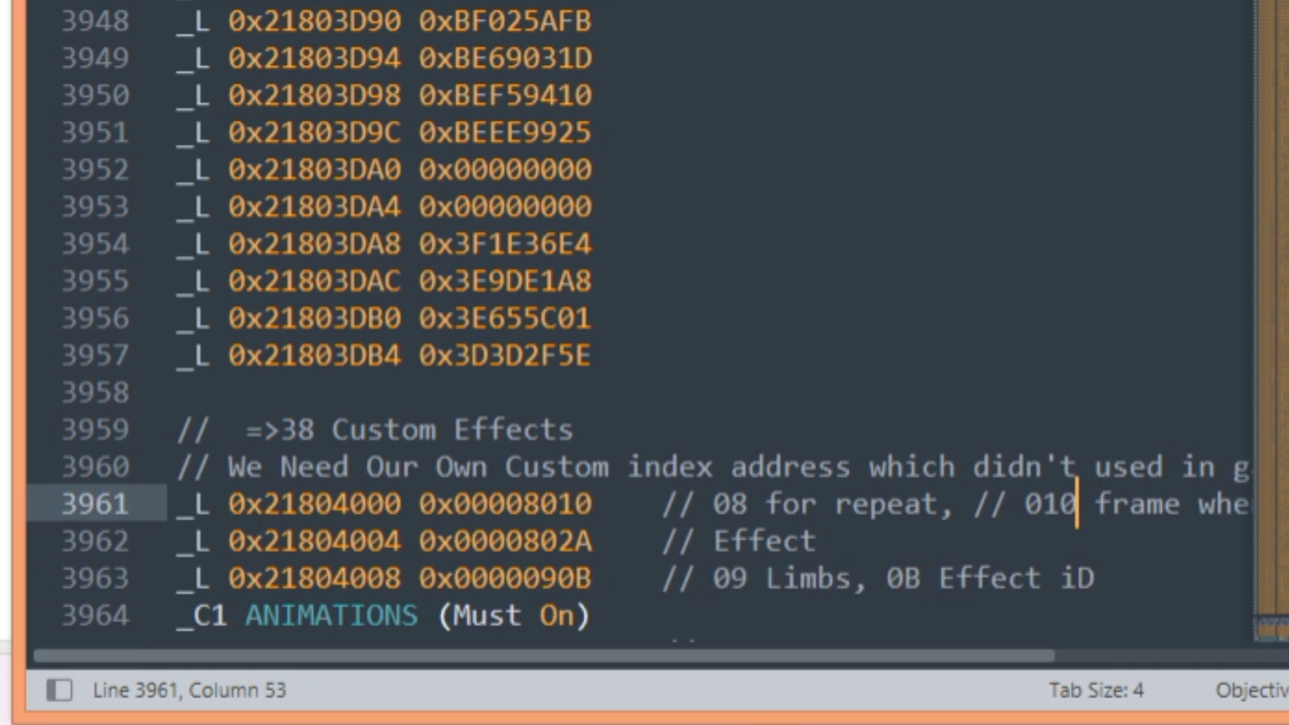
double_click(312, 505)
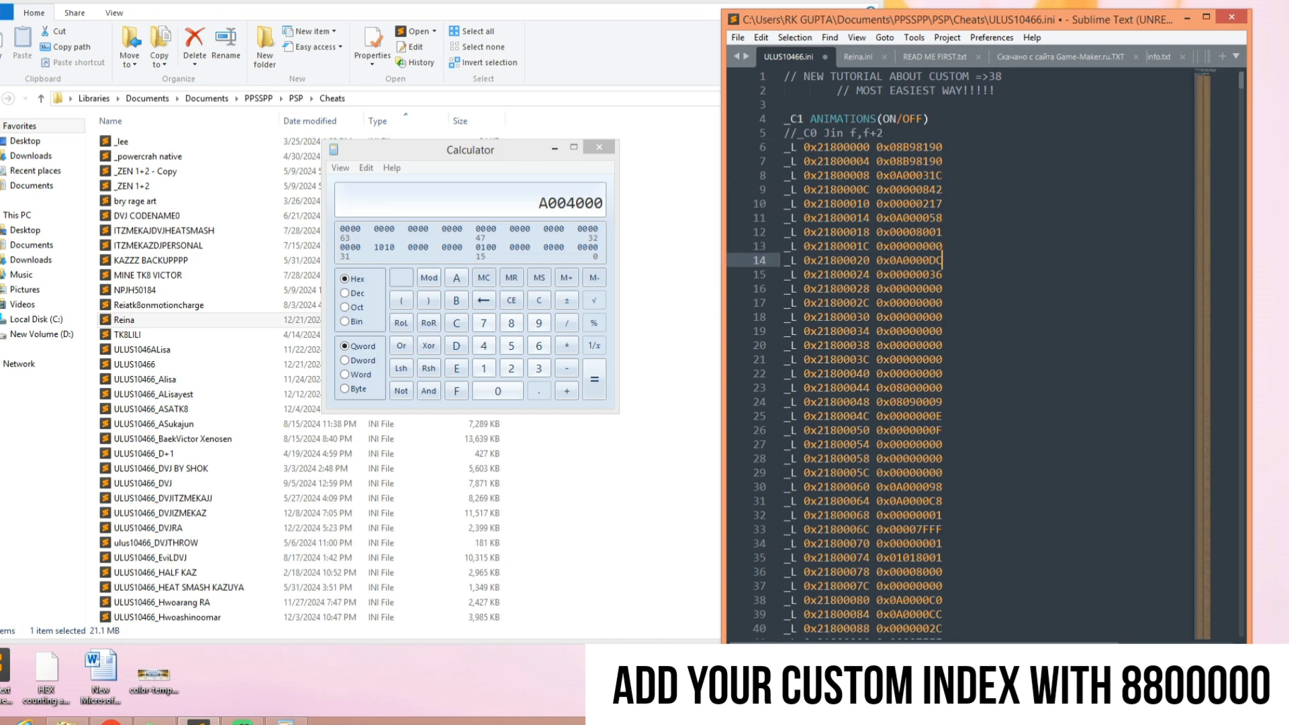
- Comment line 20 of ULUS10466.ini as '// 15th line of cw cheat'
text(// 15th line)
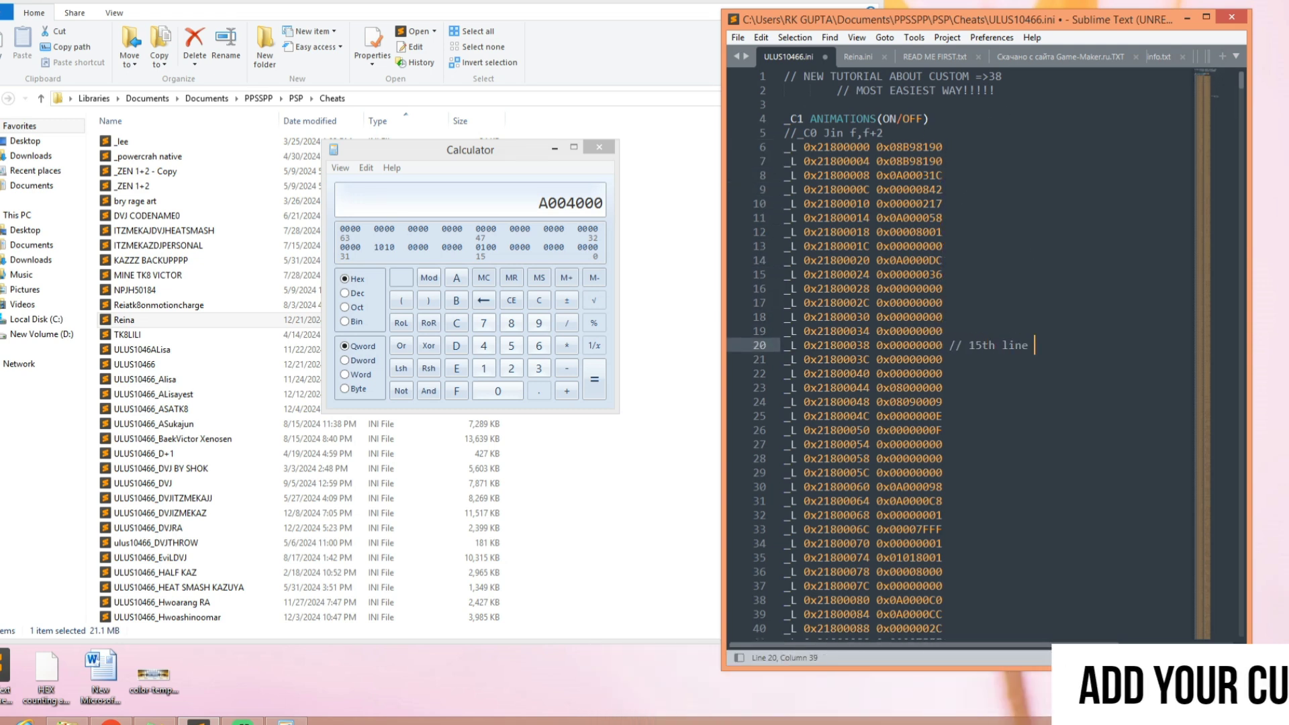
text(of cw cheat)
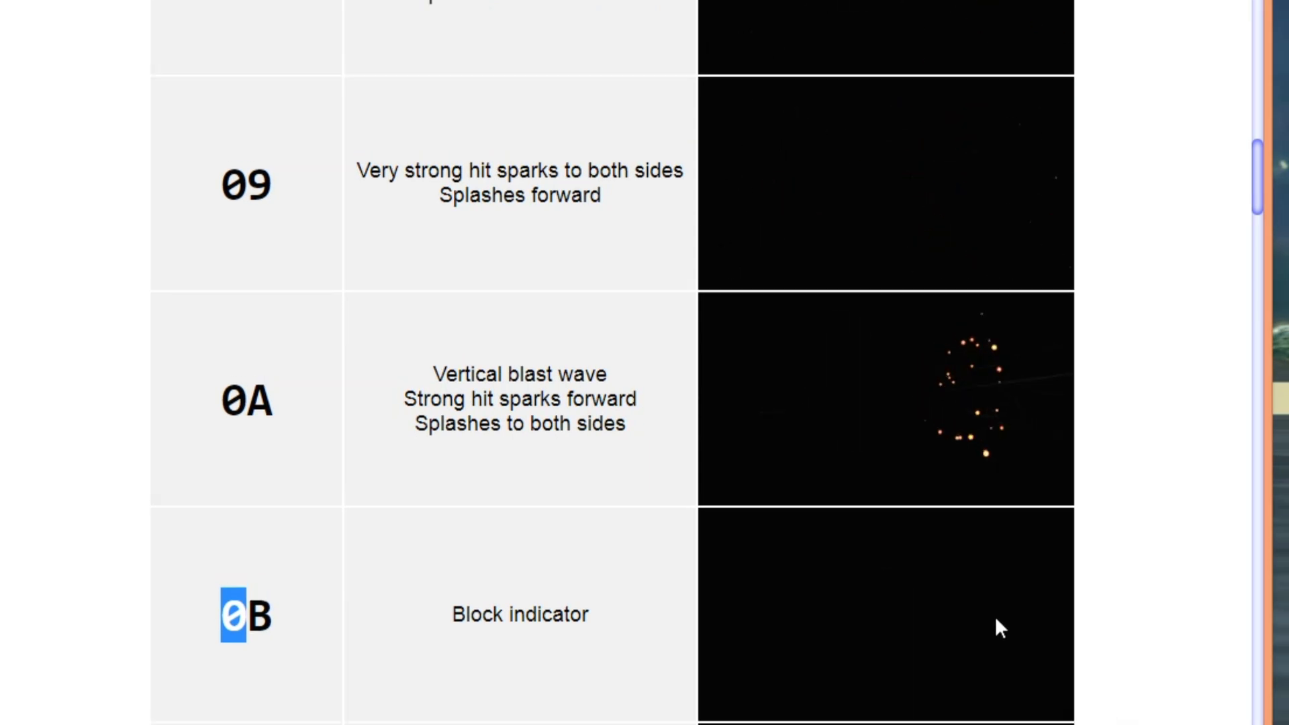
scroll(down, 3)
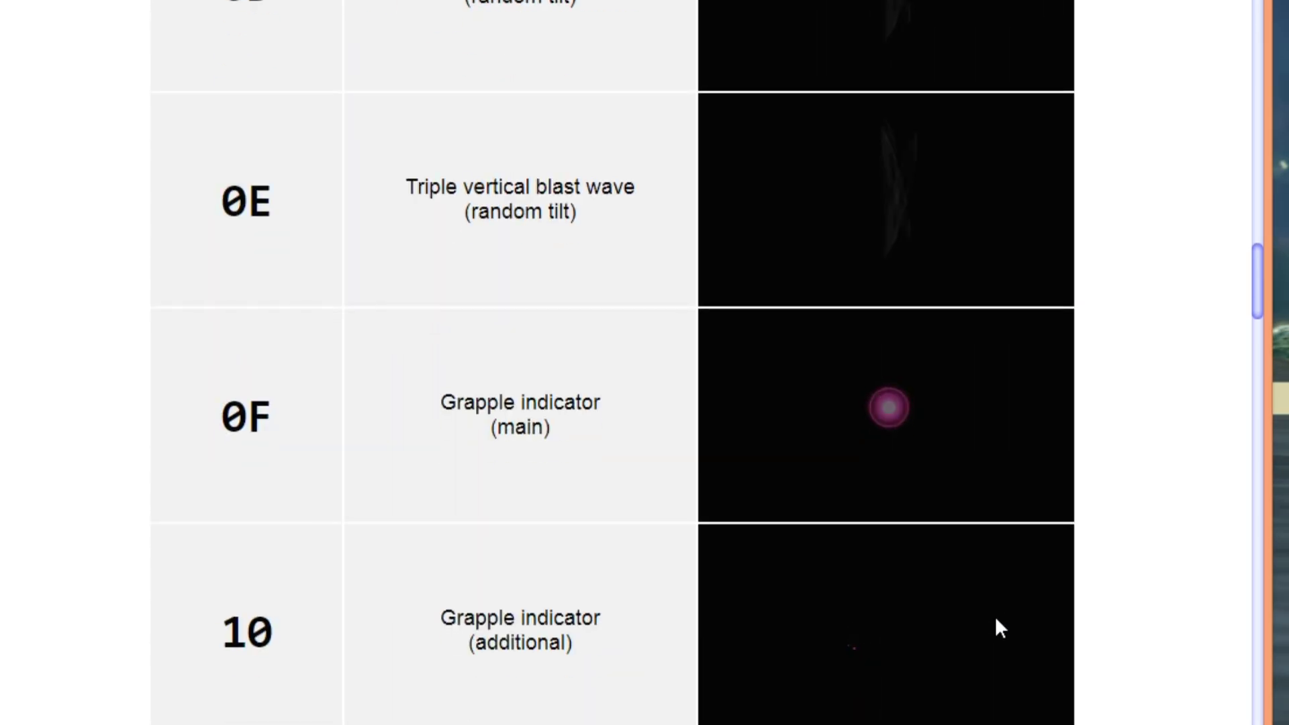
scroll(down, 3)
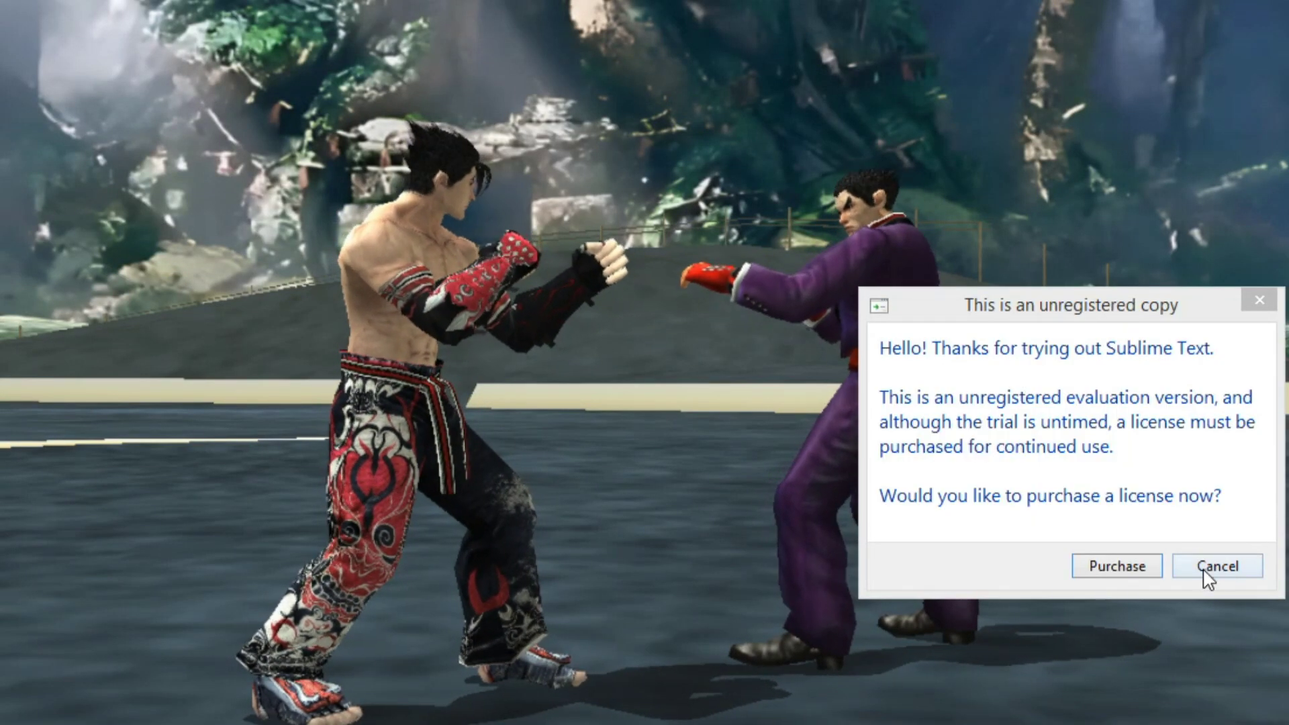
- Dismiss the Sublime license prompt and leave PPSSPP's cheat list with three cheats enabled
click(1217, 566)
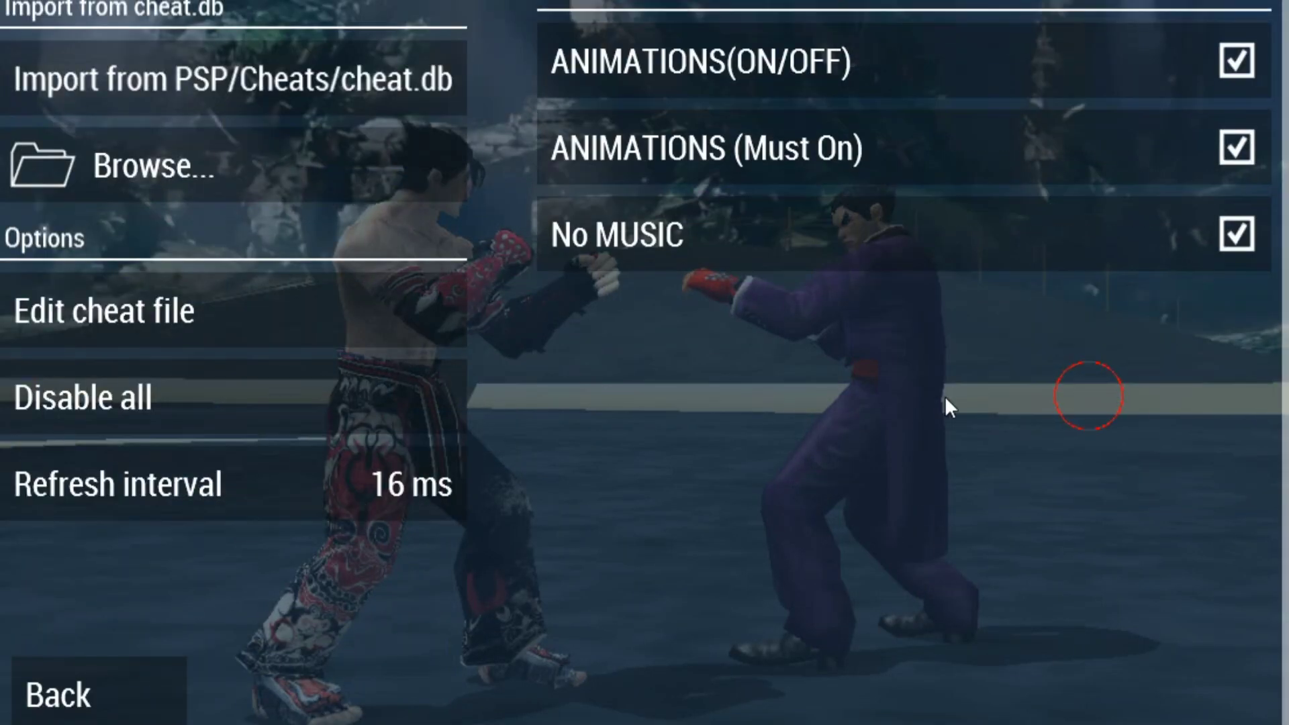
mouse_move(1069, 633)
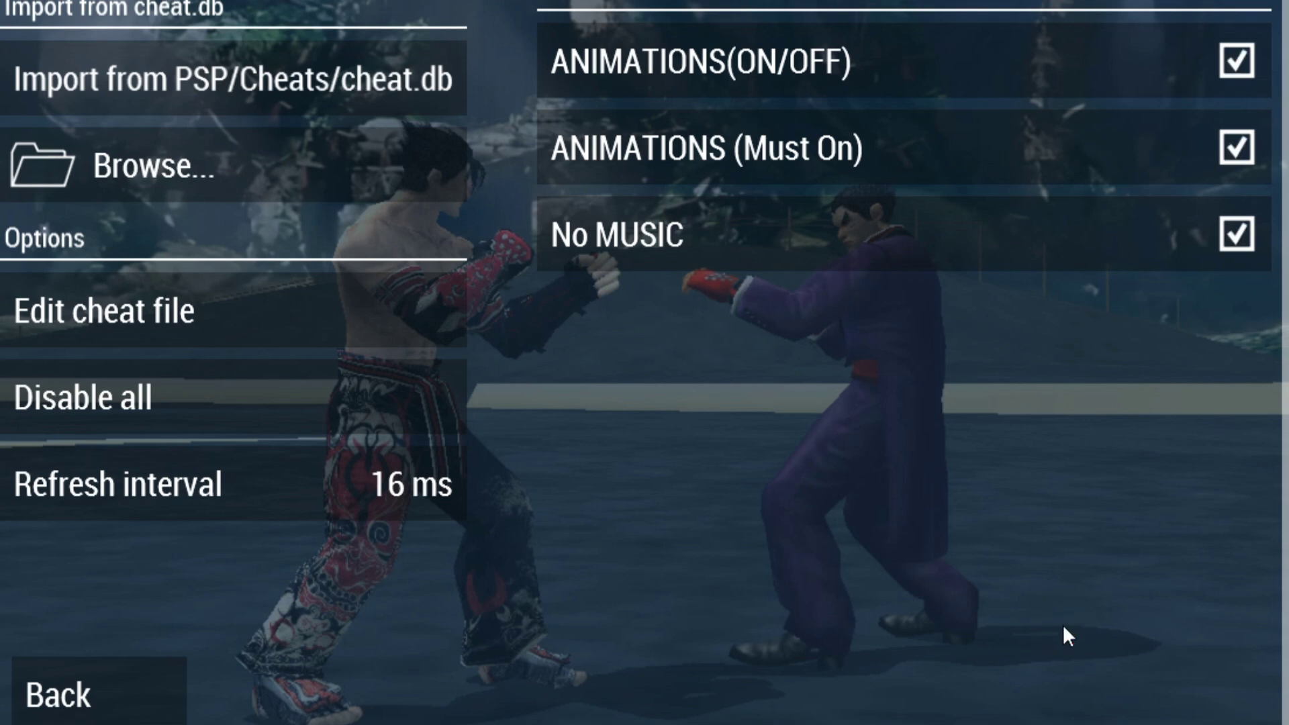
click(55, 693)
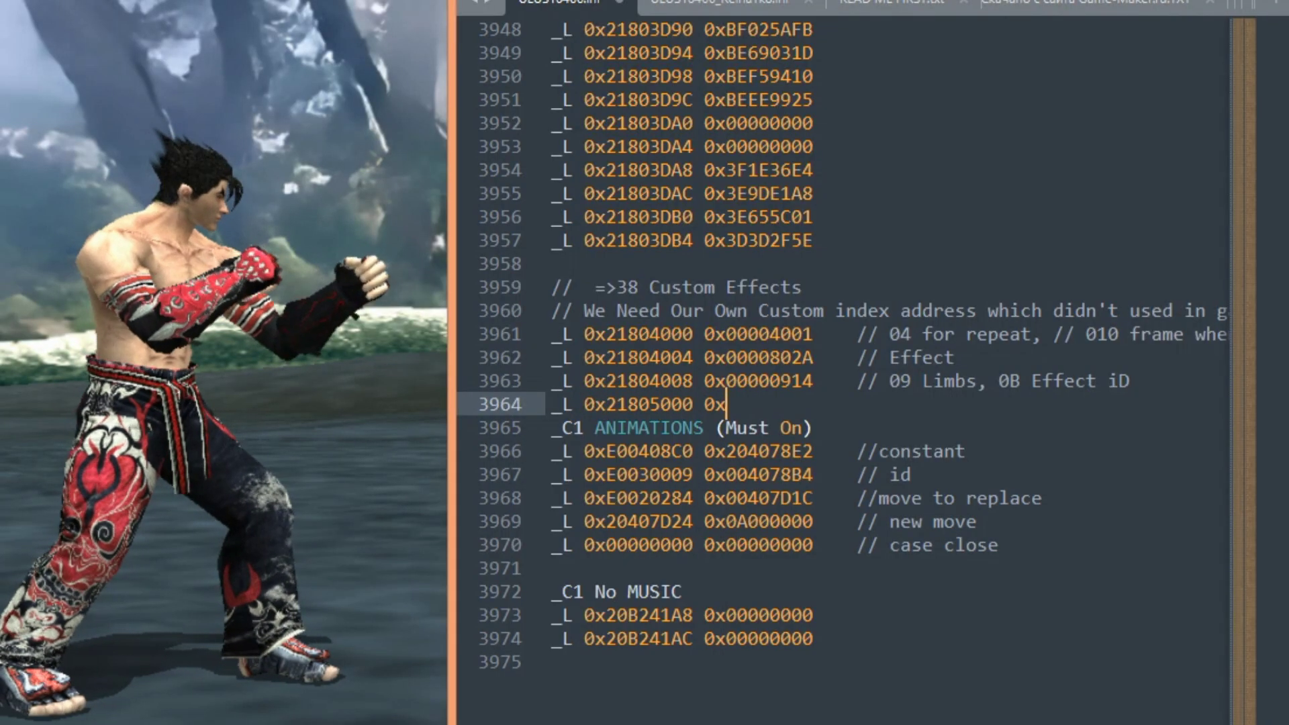
- Enter effect lines 0x21805000 0x0000800F, 0x21805004 0x0000802A, 0x21805008, commented 'This Will Apply On Limb Too'
text(0000800F)
text(_L)
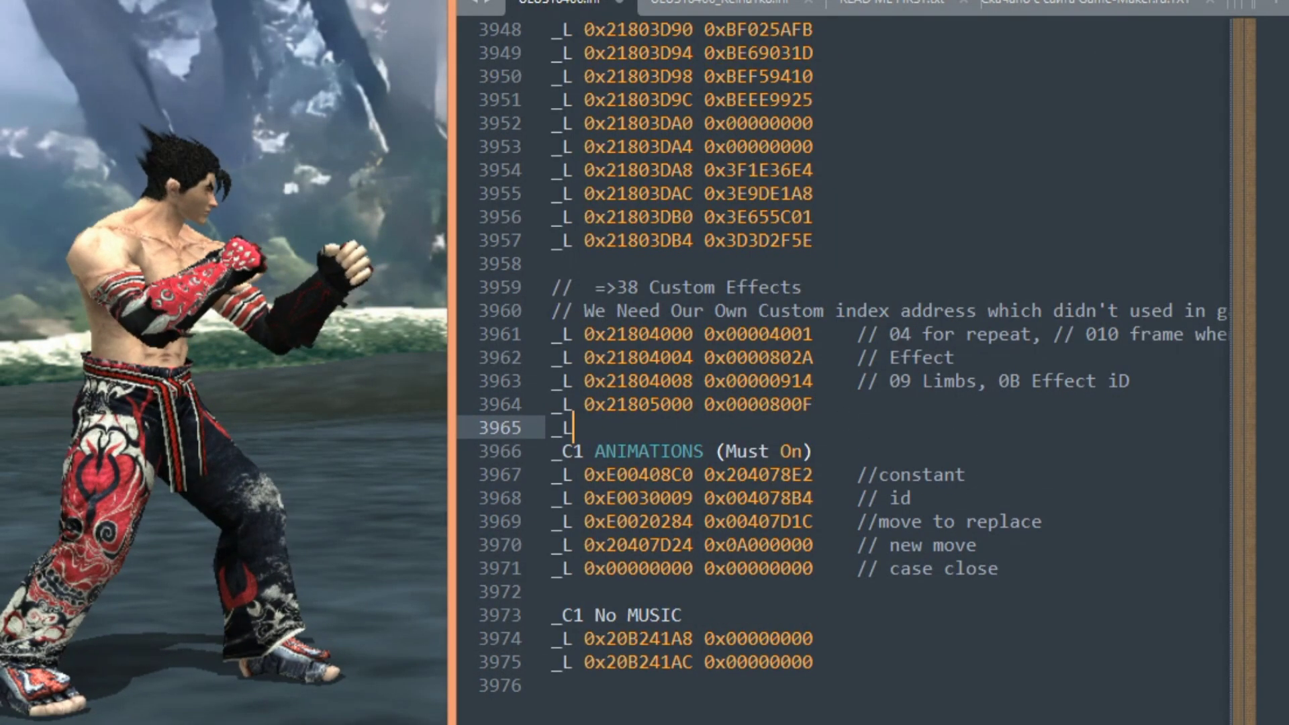
text(0x21805004 0x0000802A)
text(_L 0x)
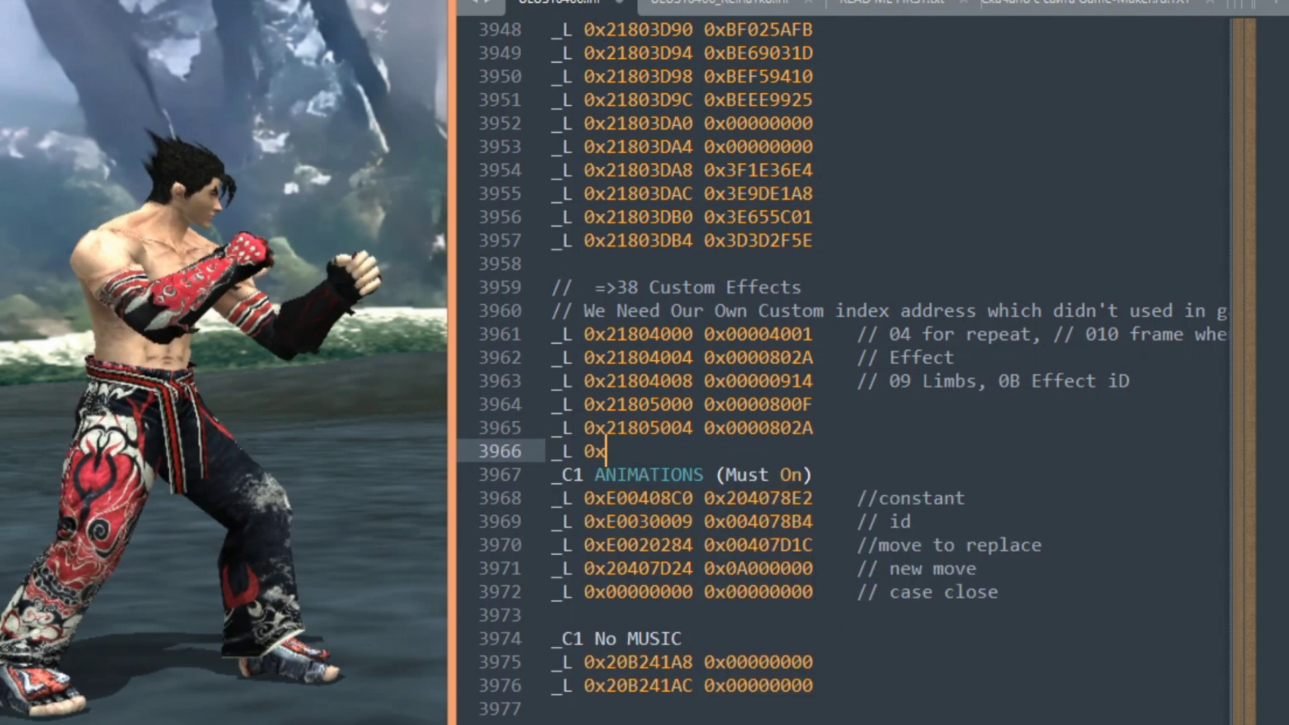
text(21805008 0x0000)
text(// This Will Apply On)
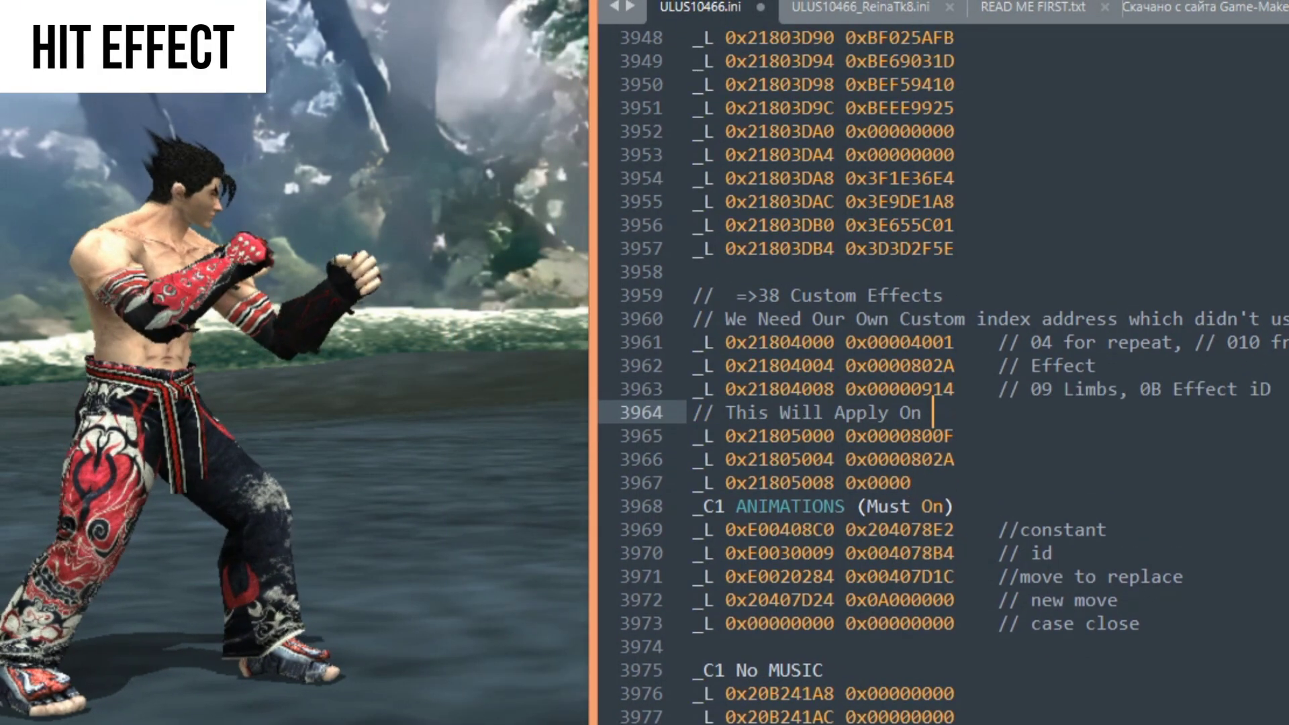
text(Limb Too)
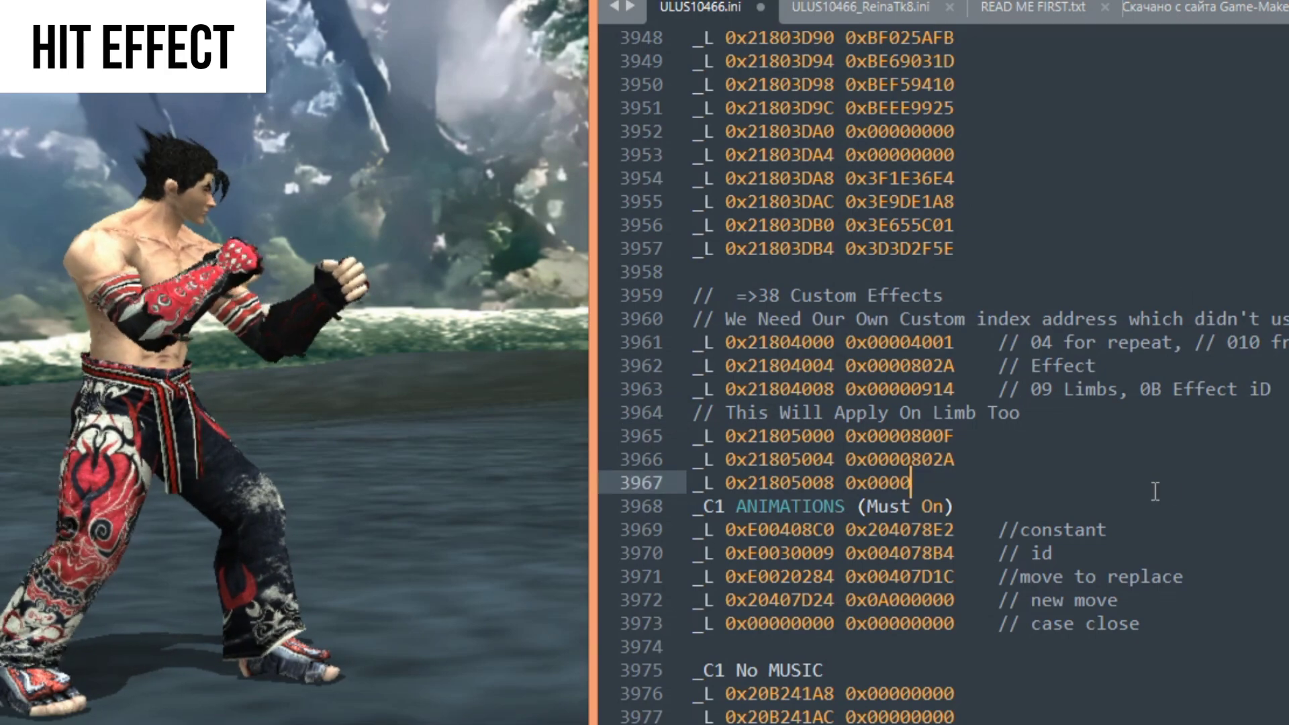